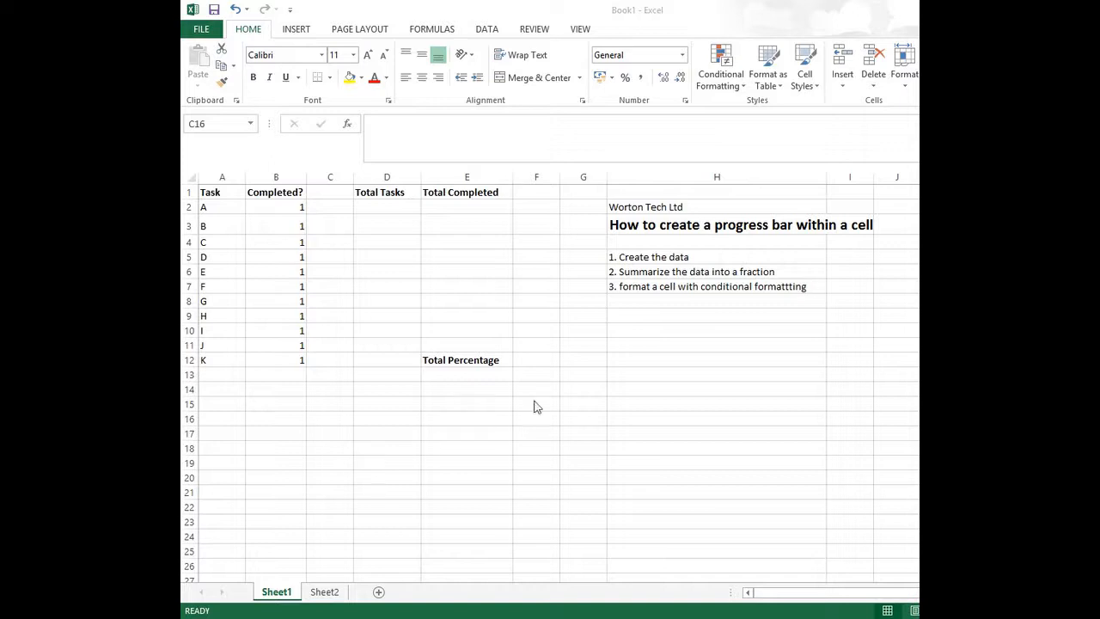
pyautogui.moveTo(675, 262)
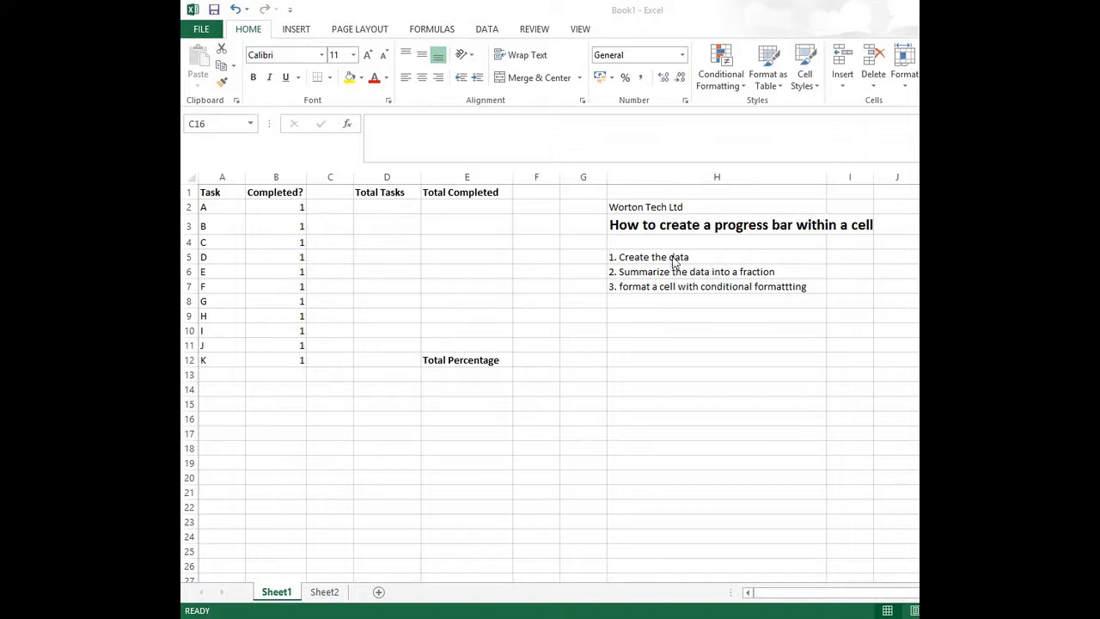
pyautogui.moveTo(681, 282)
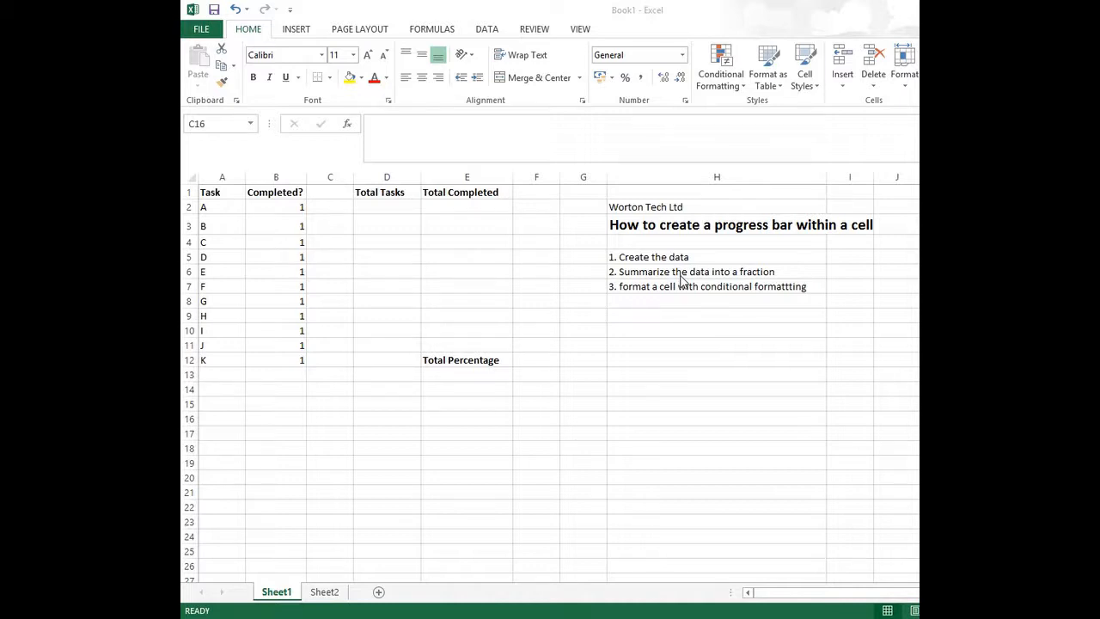
pyautogui.moveTo(662, 292)
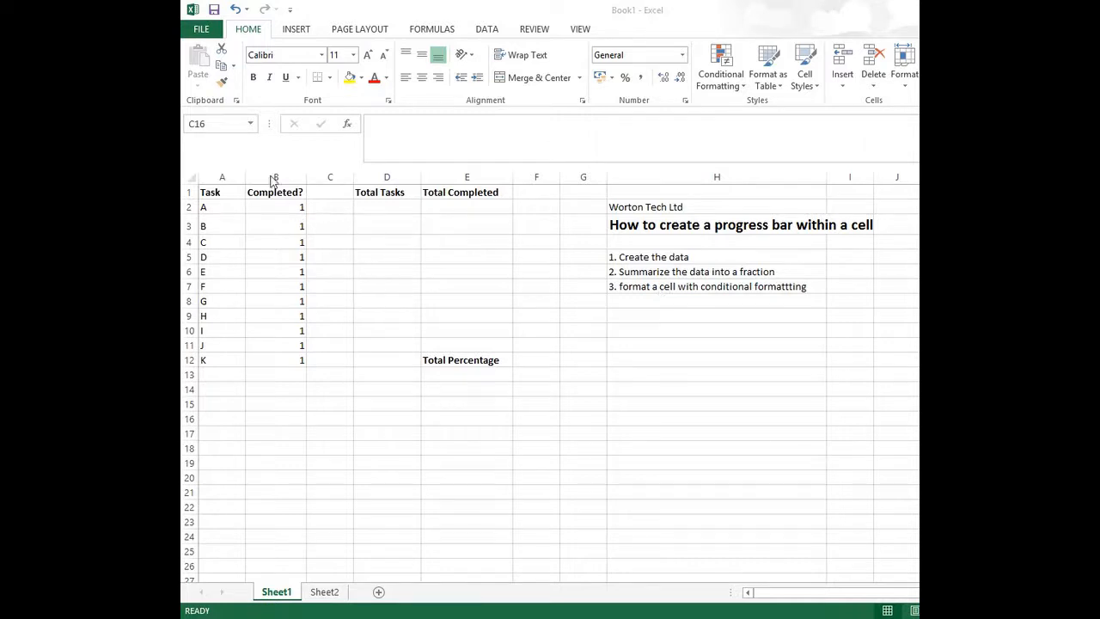
pyautogui.moveTo(242, 445)
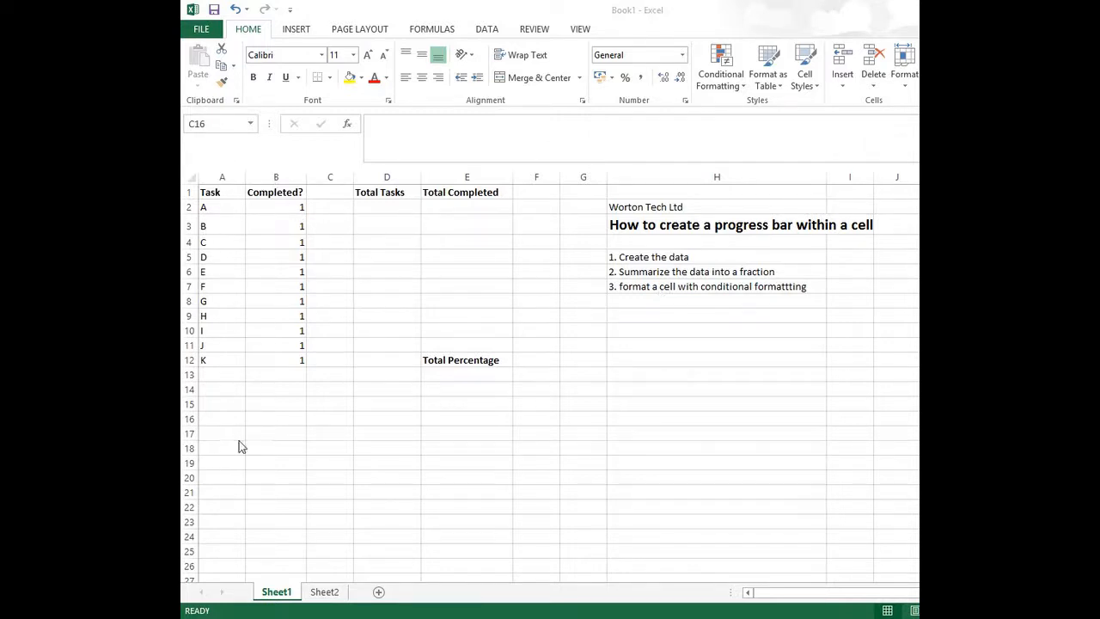
pyautogui.moveTo(295, 375)
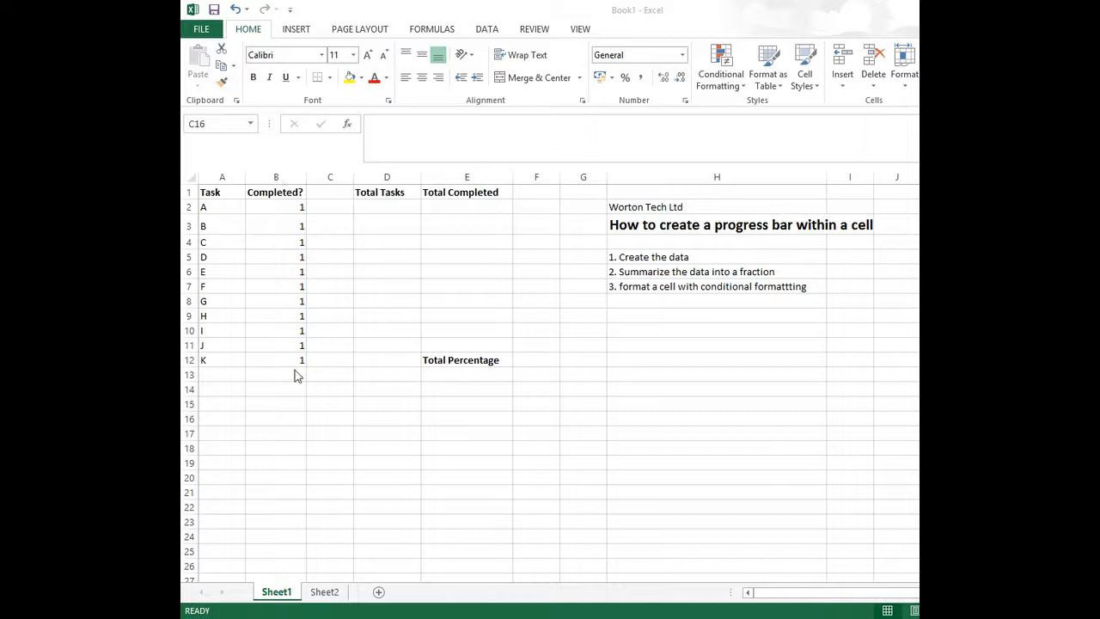
pyautogui.moveTo(301, 387)
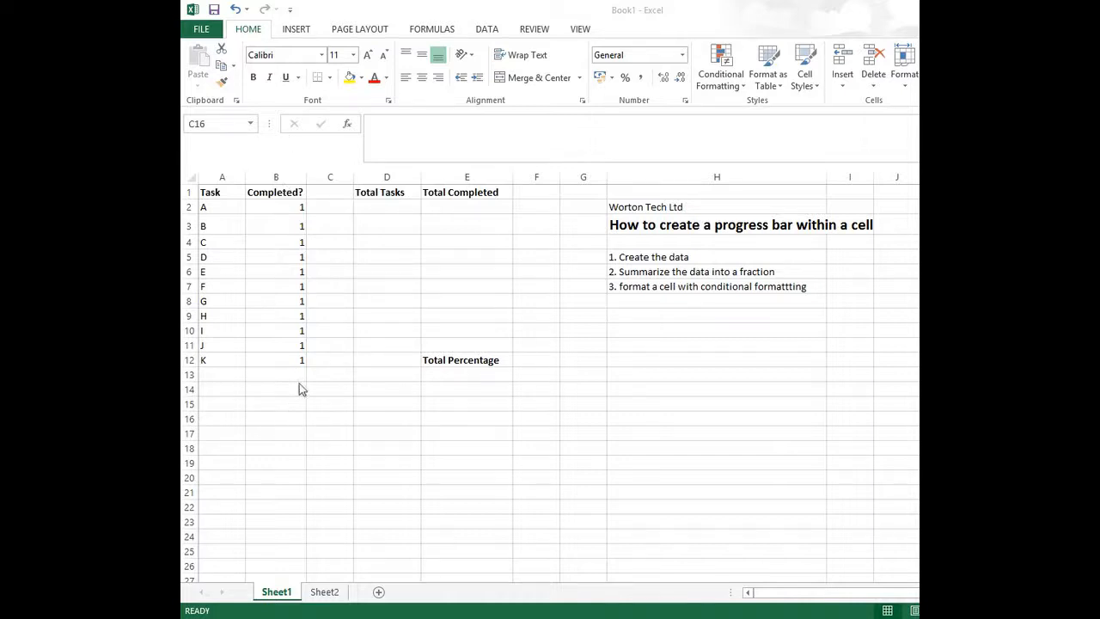
pyautogui.moveTo(365, 478)
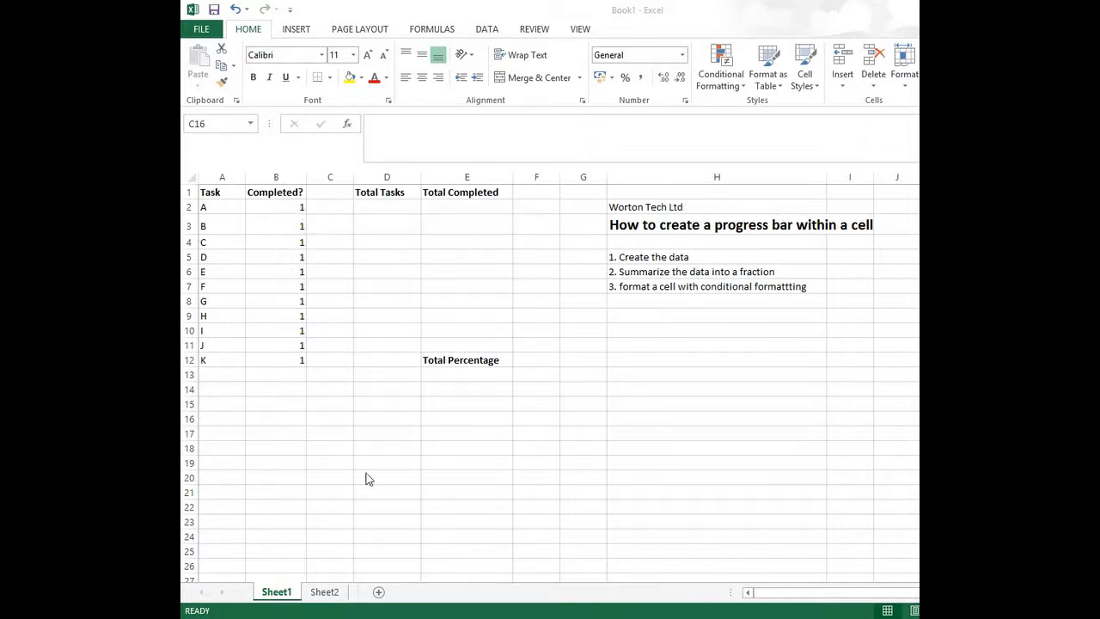
# Step: Check task A's Completed? value and the 0/1 values list, then return to Sheet1
pyautogui.click(330, 419)
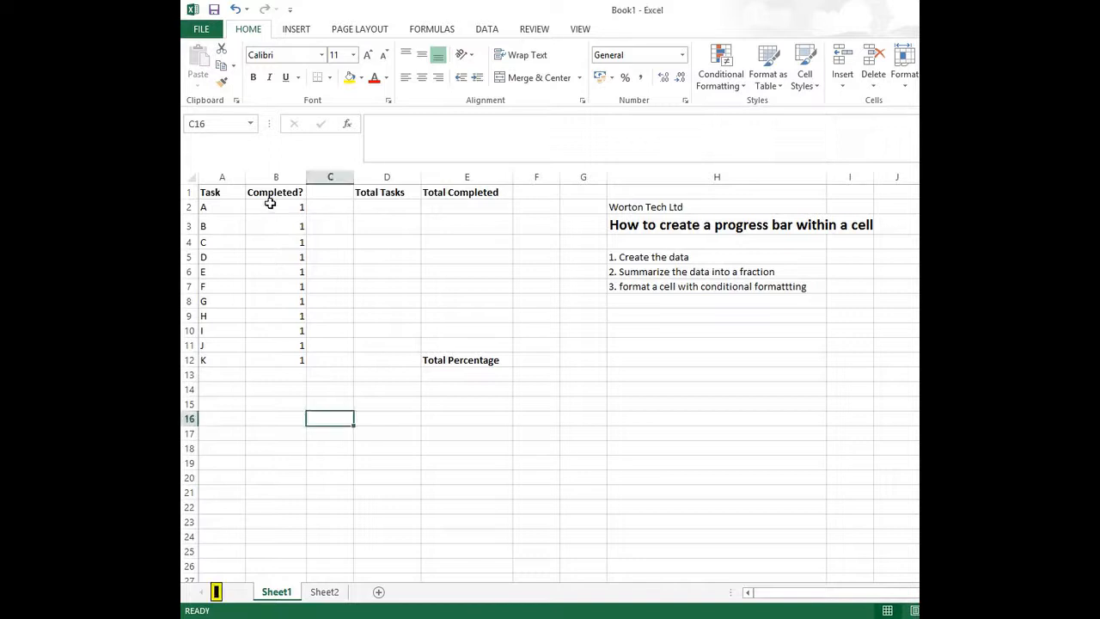
pyautogui.click(276, 207)
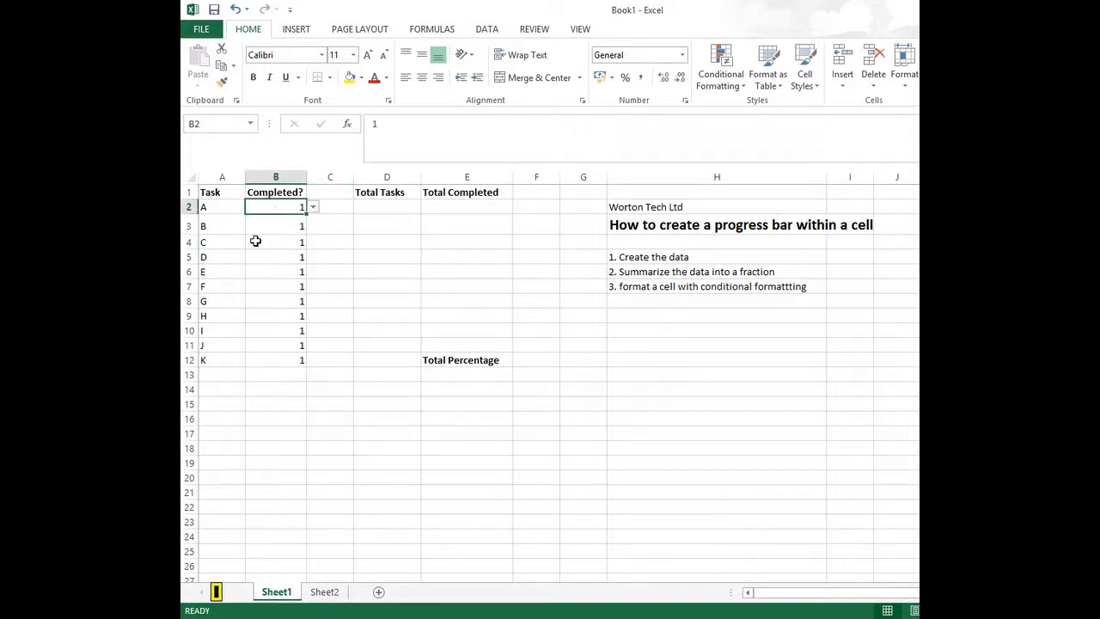
pyautogui.click(324, 591)
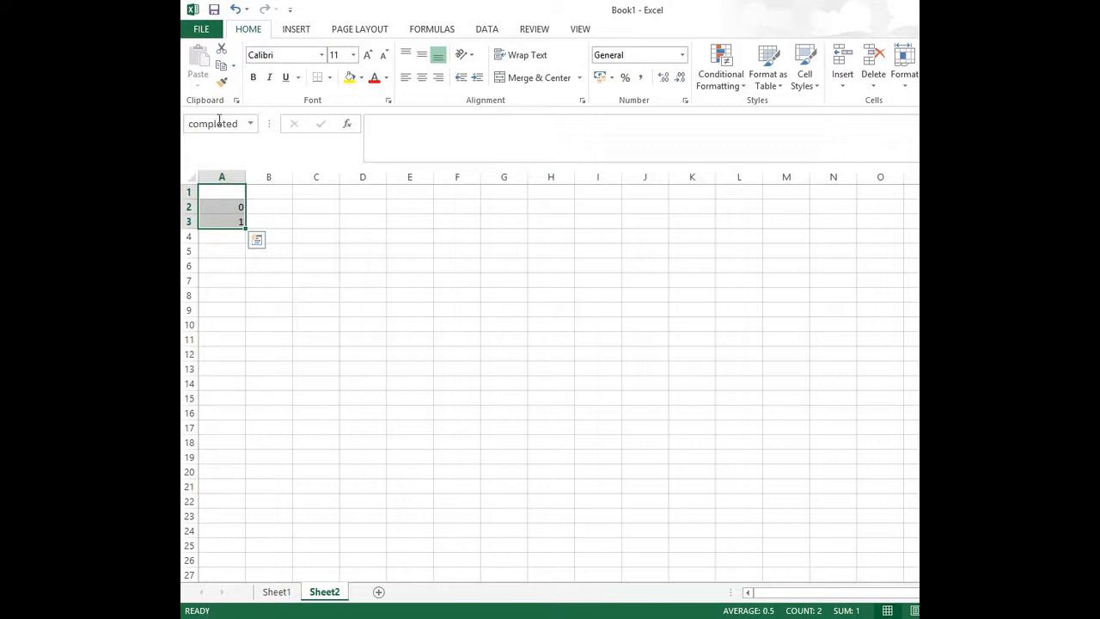
pyautogui.moveTo(221, 220)
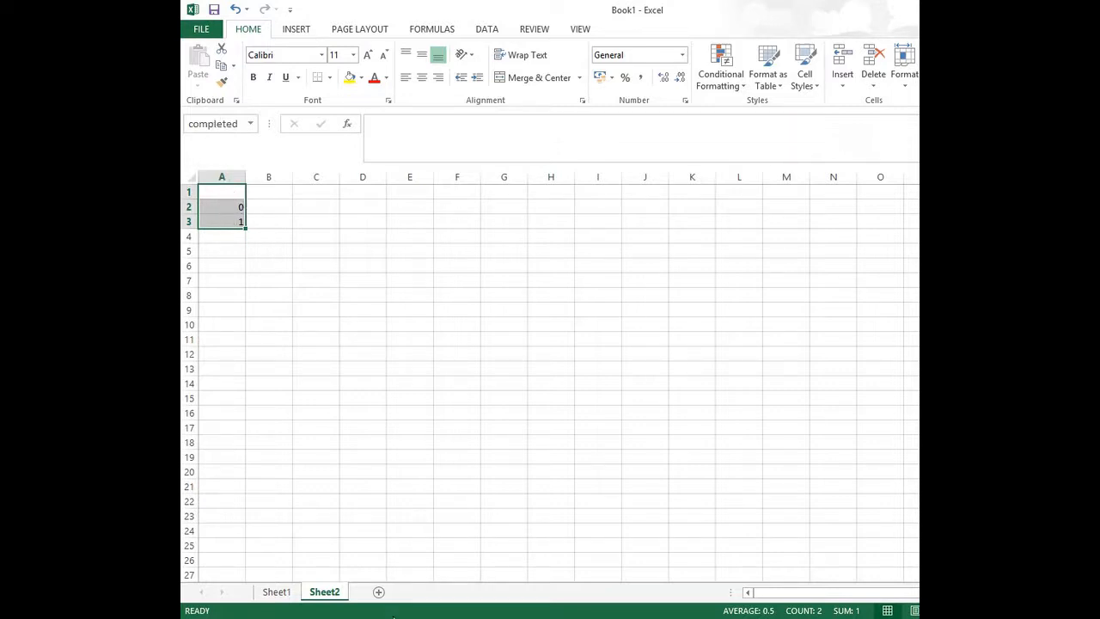
pyautogui.click(275, 591)
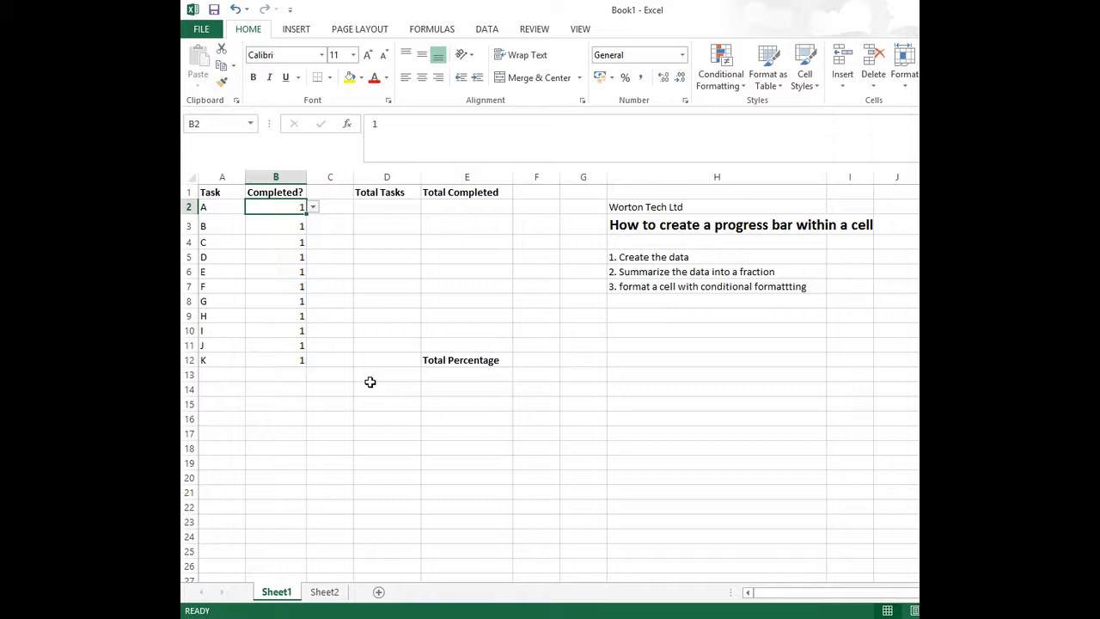
pyautogui.moveTo(388, 388)
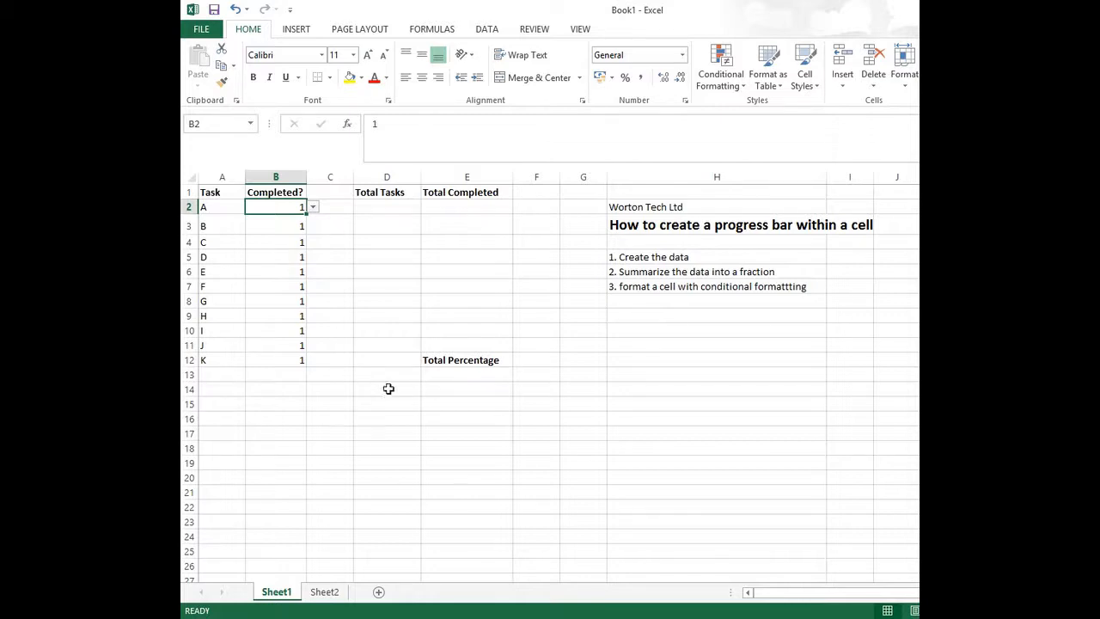
pyautogui.moveTo(378, 224)
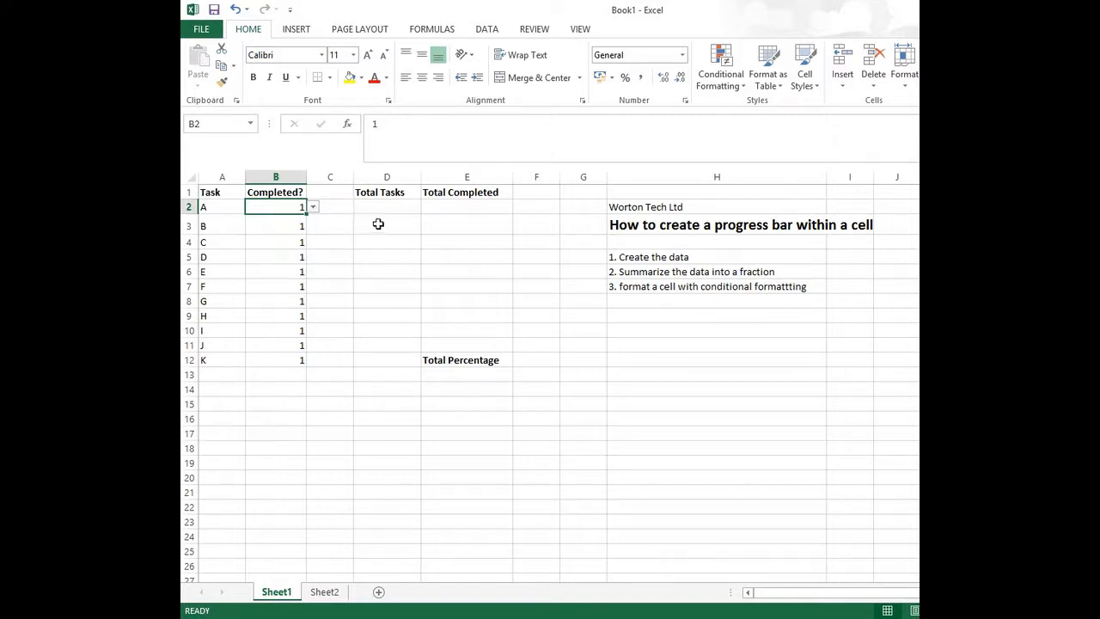
# Step: Enter =COUNT(B2:B12) in D2 so Total Tasks shows 11
pyautogui.click(386, 206)
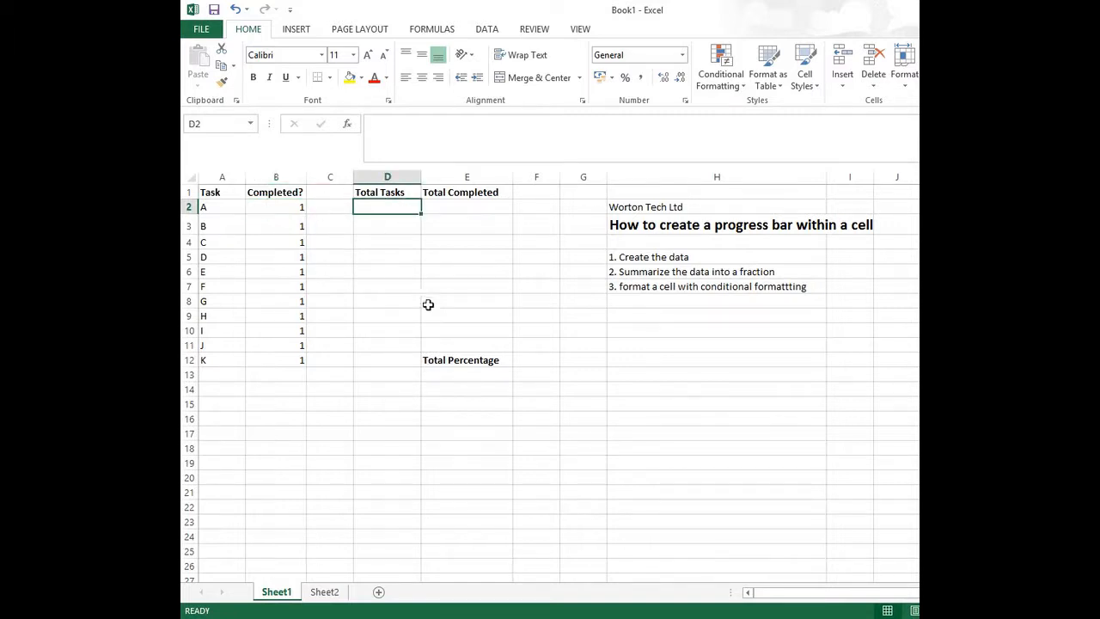
pyautogui.write('=cou')
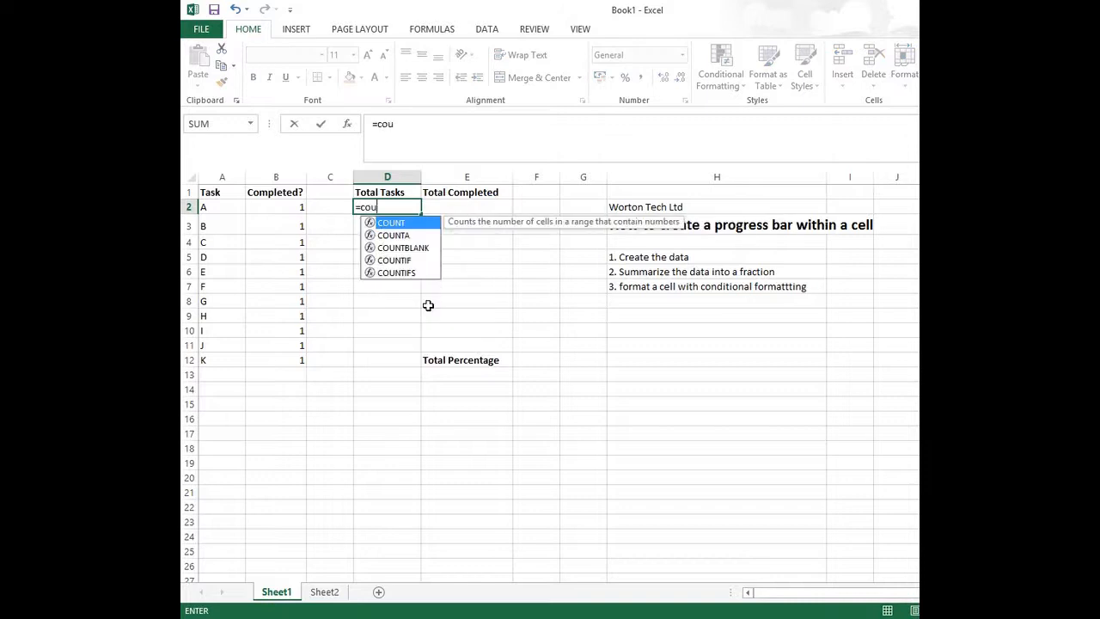
pyautogui.write('nt')
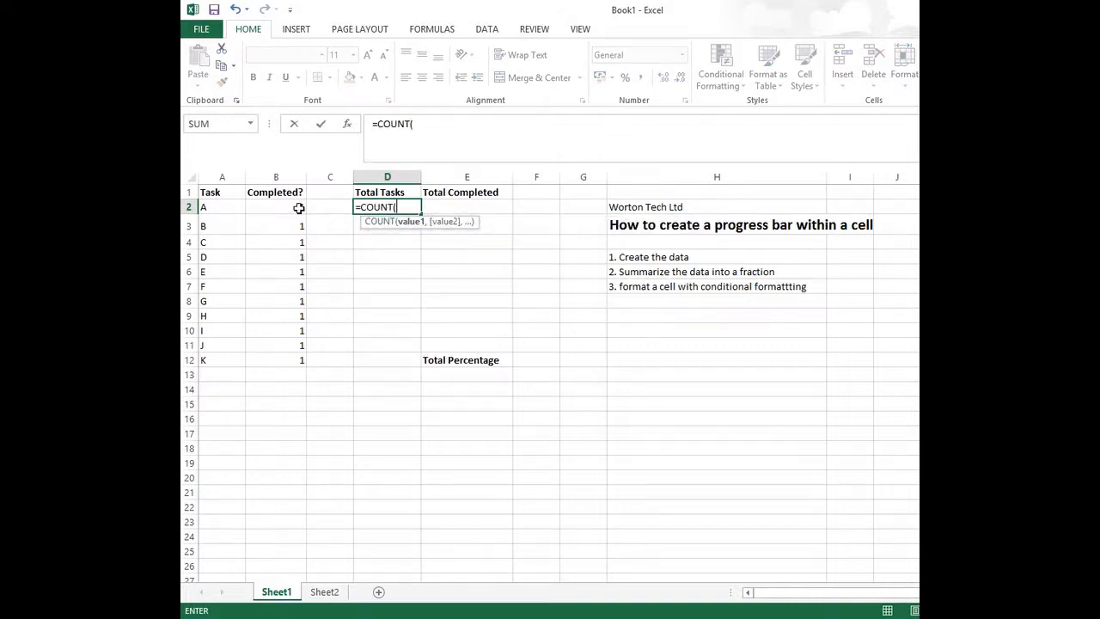
pyautogui.moveTo(276, 207); pyautogui.dragTo(275, 359)
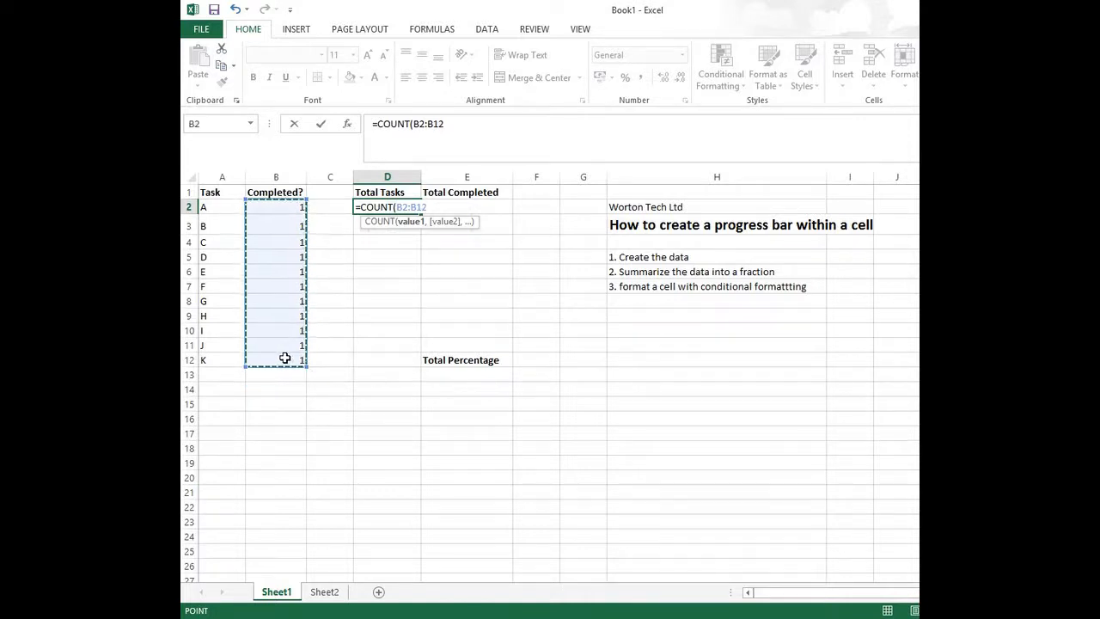
pyautogui.press('Return')
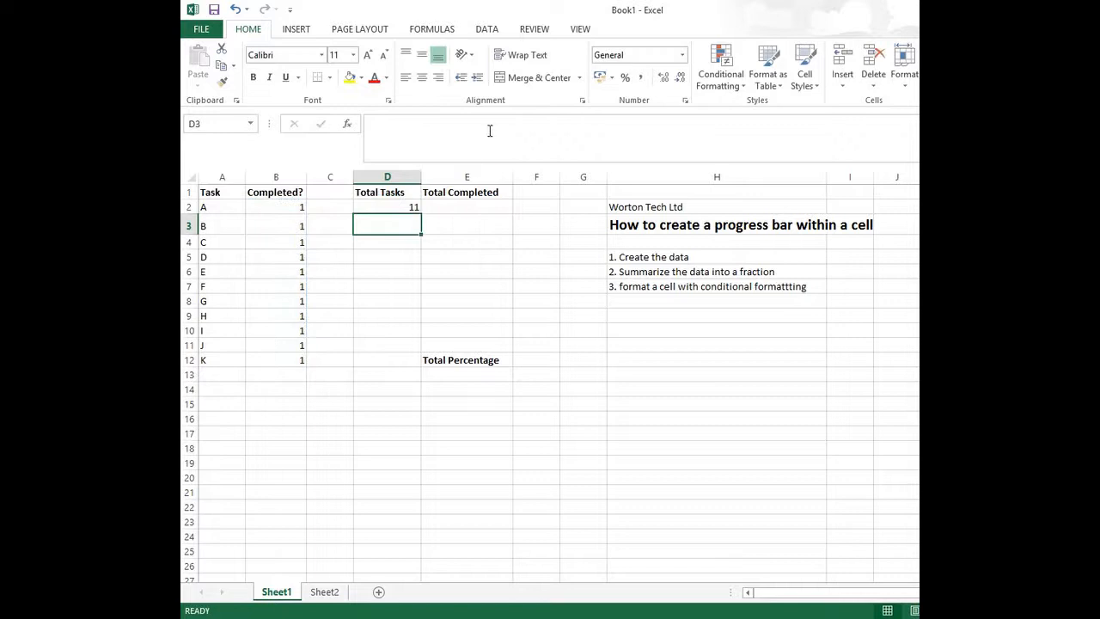
pyautogui.click(467, 206)
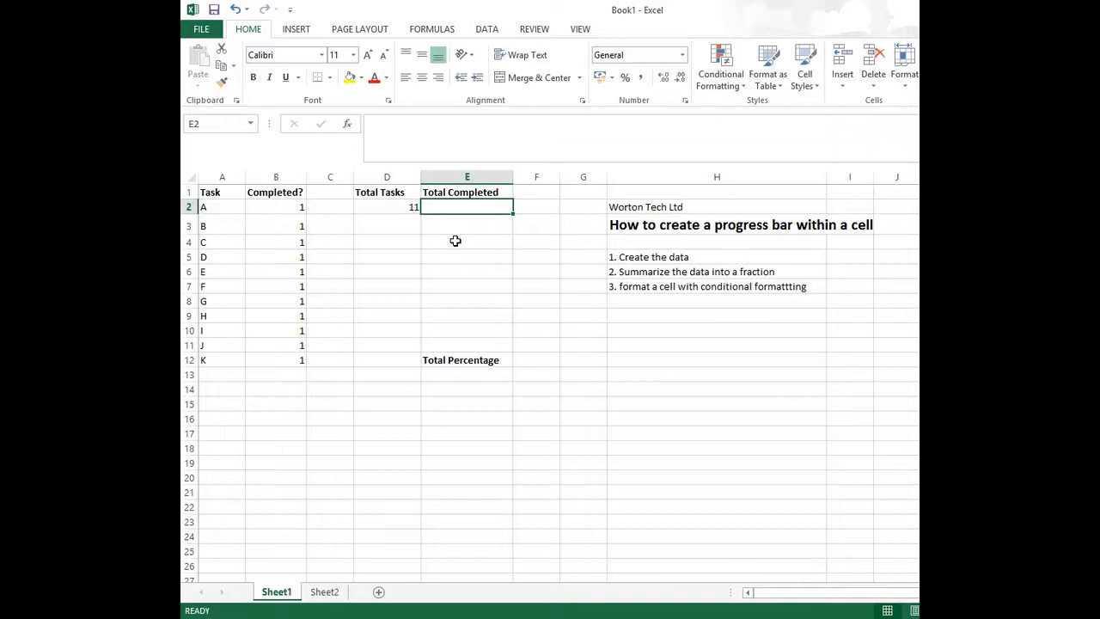
# Step: Enter =COUNTIF(B2:B12,1) in E2 so Total Completed shows 11
pyautogui.write('=count')
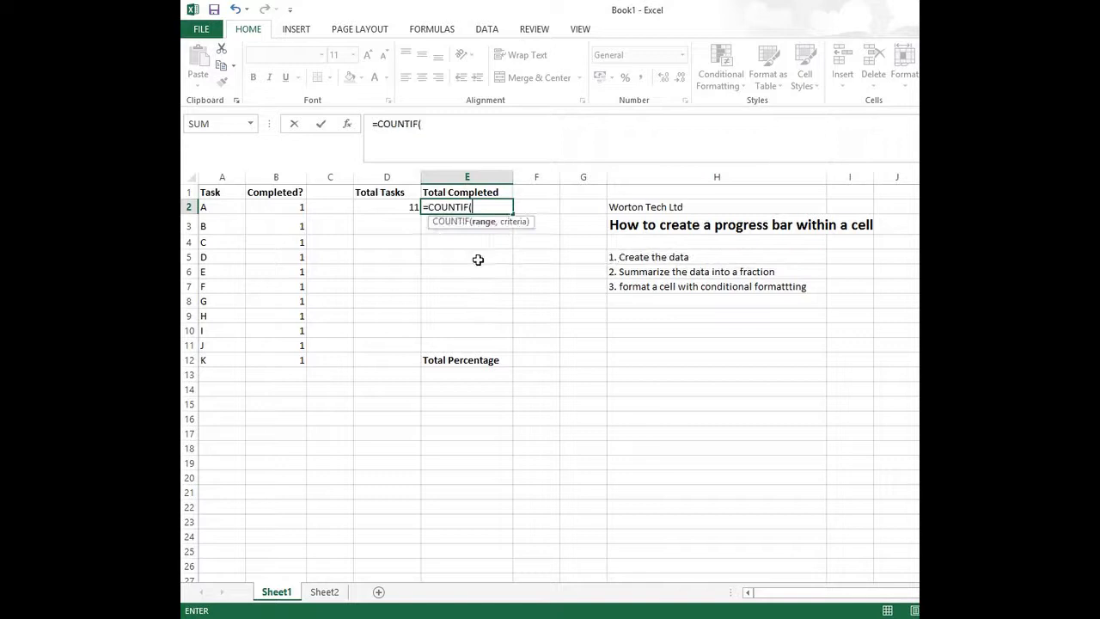
pyautogui.click(276, 206)
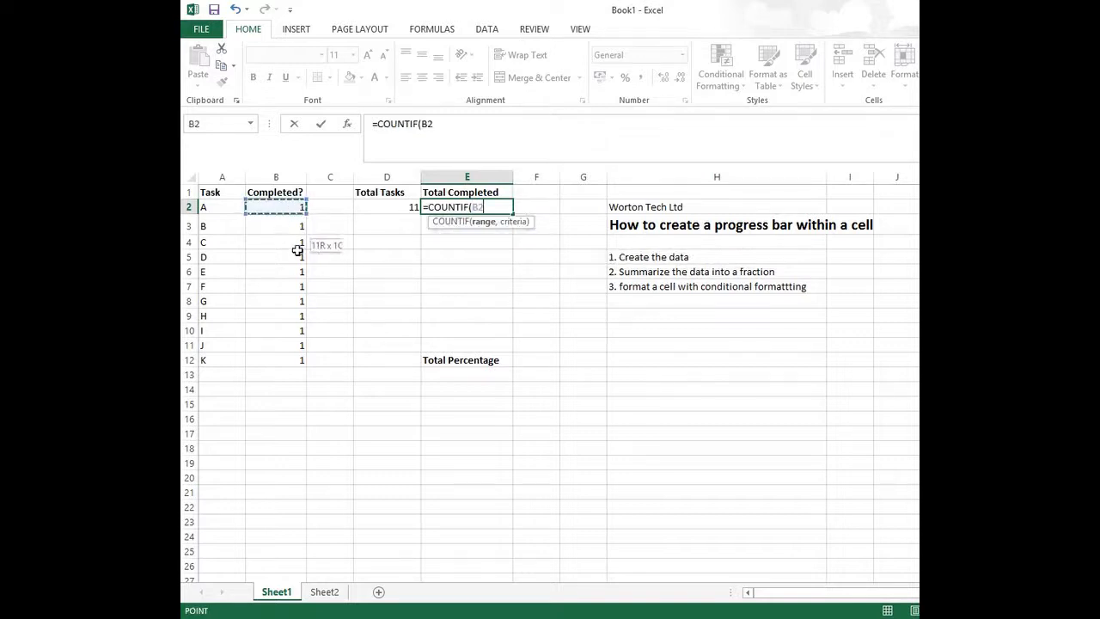
pyautogui.moveTo(276, 206); pyautogui.dragTo(276, 359)
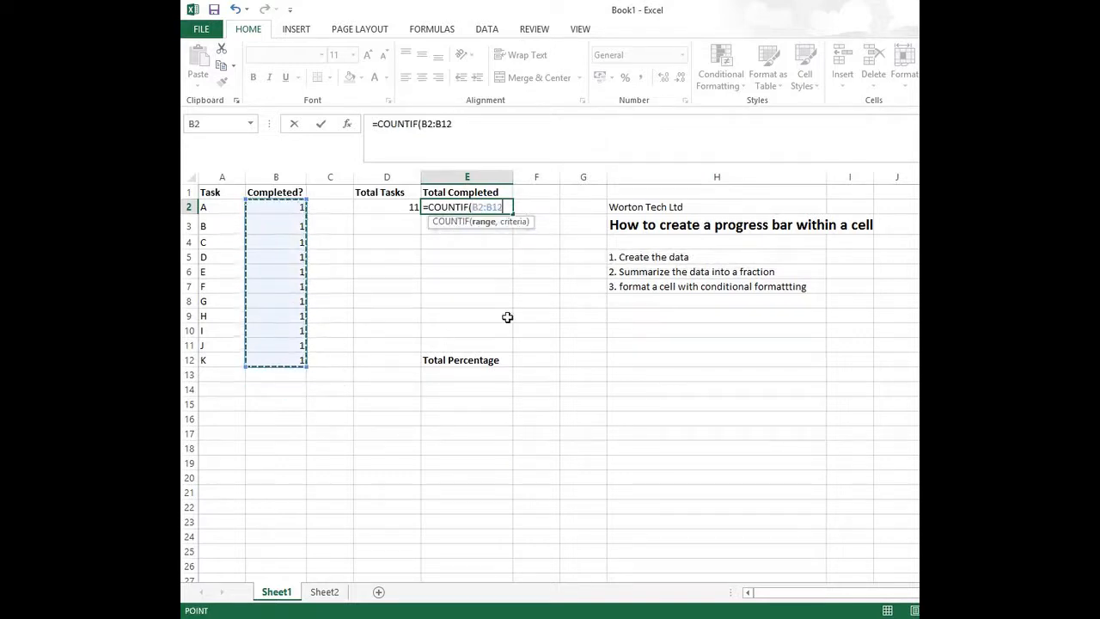
pyautogui.write(',')
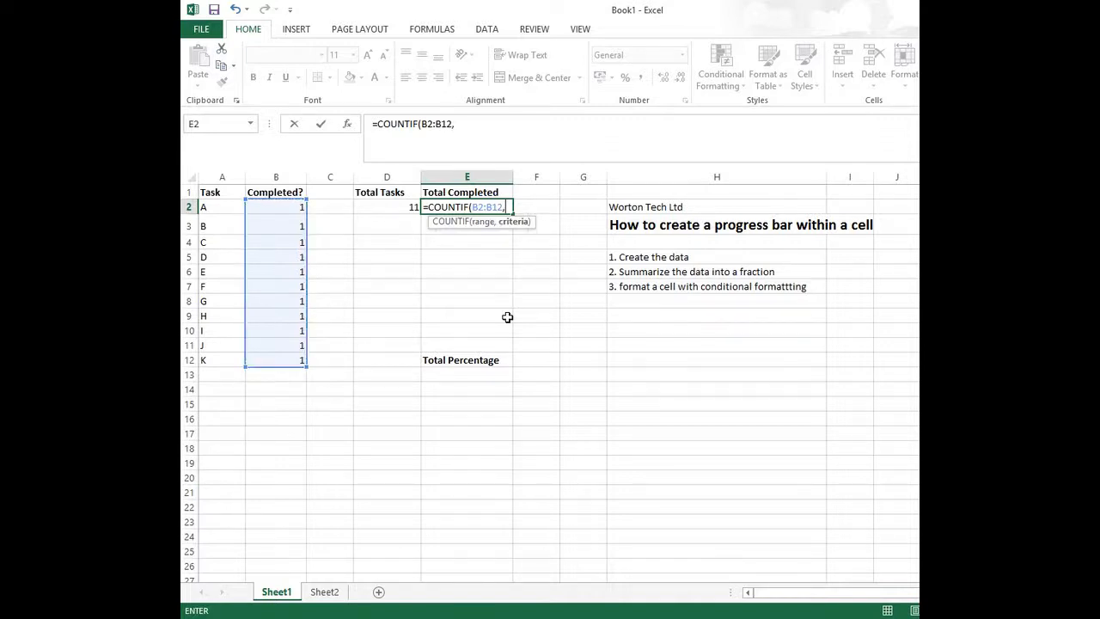
pyautogui.write('1')
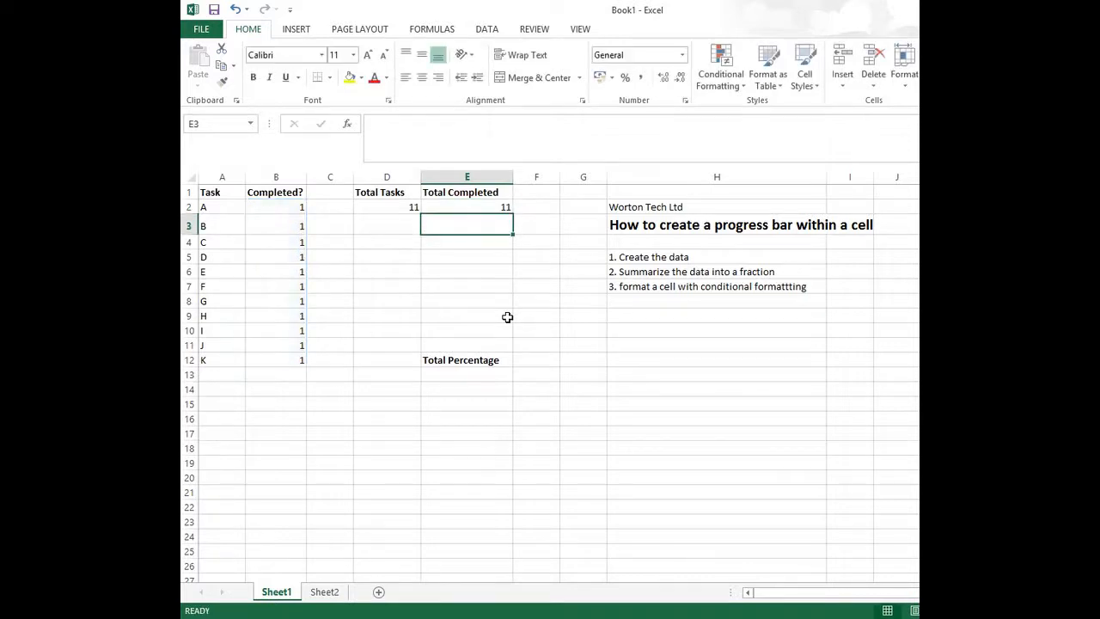
pyautogui.moveTo(573, 343)
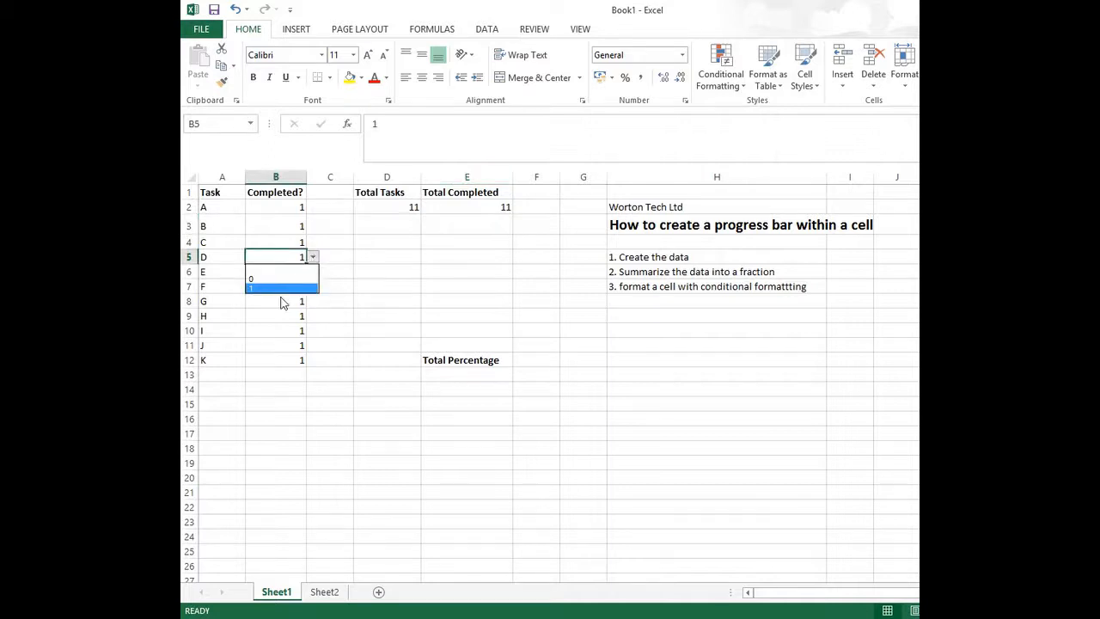
# Step: Set the Completed? values of tasks B, D and G to 0
pyautogui.click(250, 278)
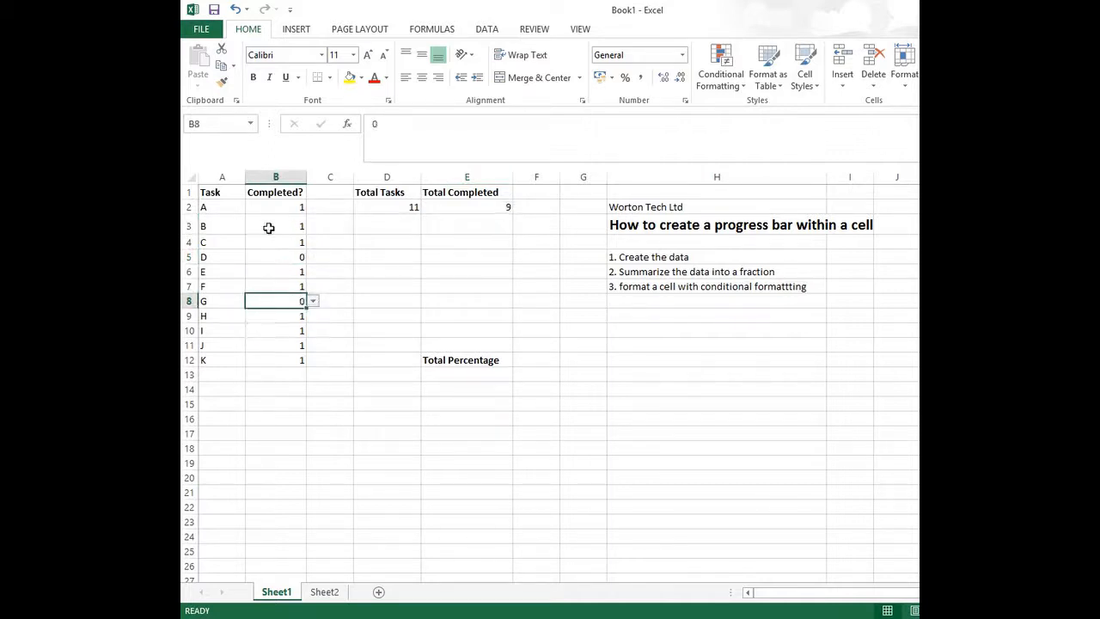
pyautogui.click(313, 226)
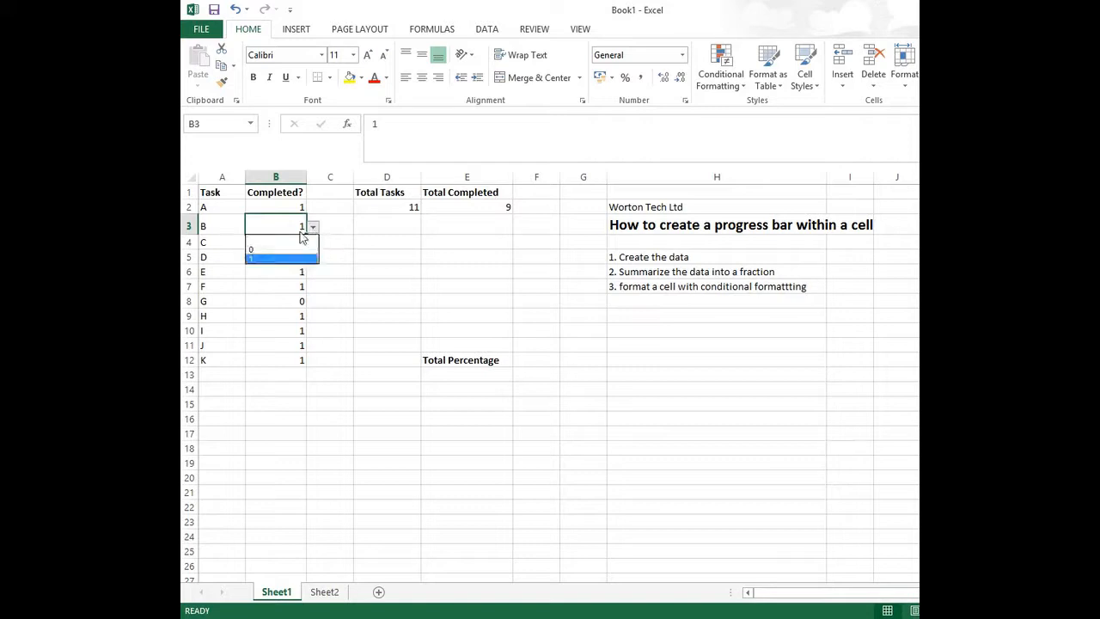
pyautogui.click(251, 249)
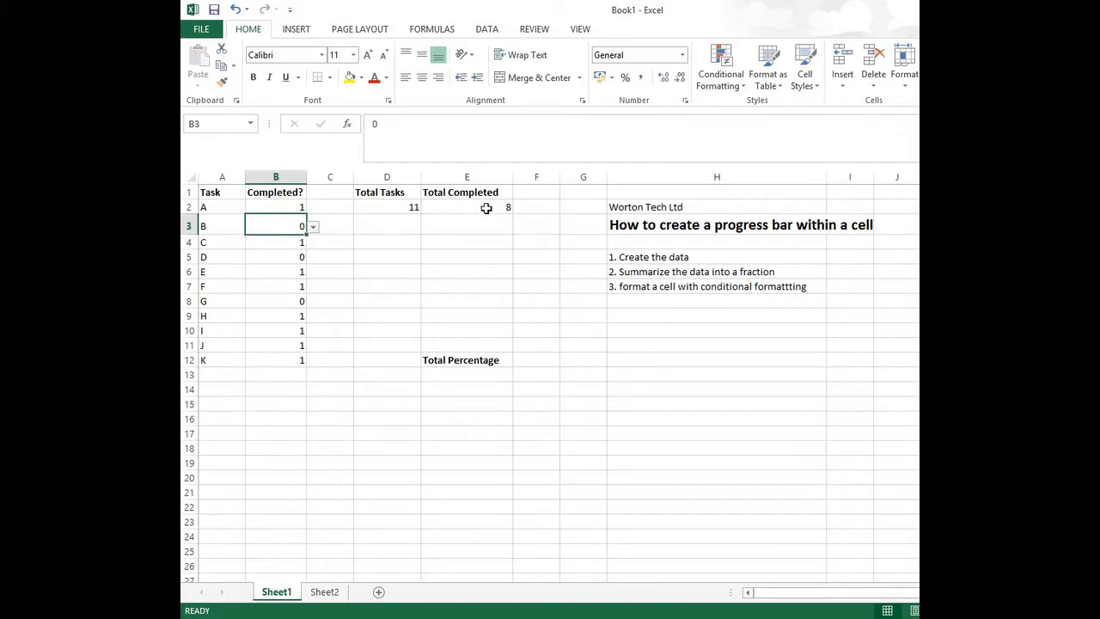
pyautogui.moveTo(276, 328)
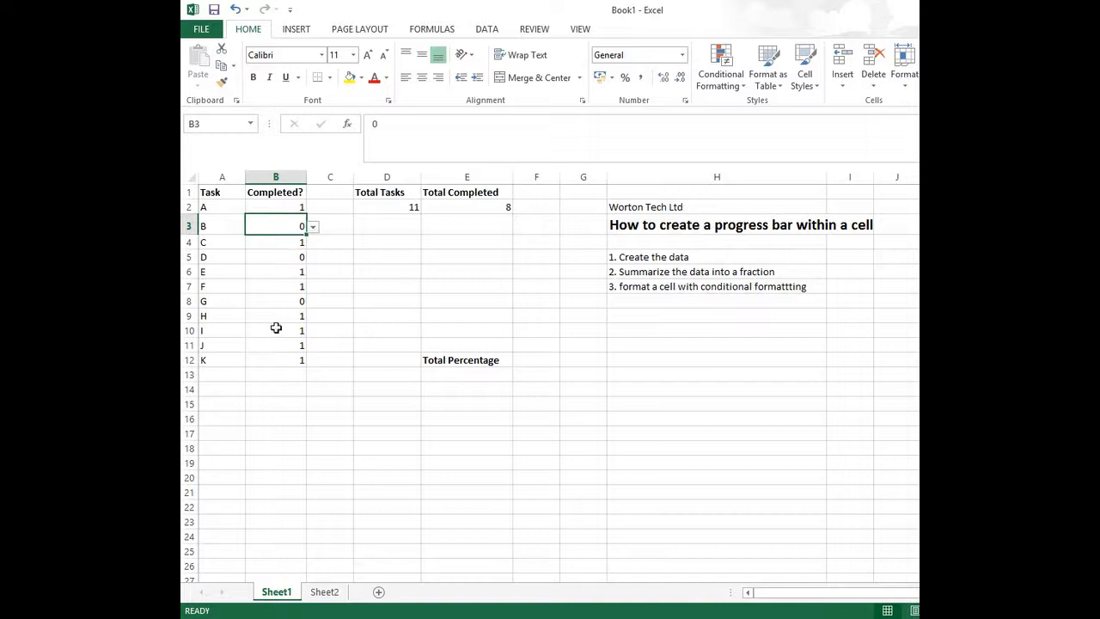
pyautogui.click(466, 373)
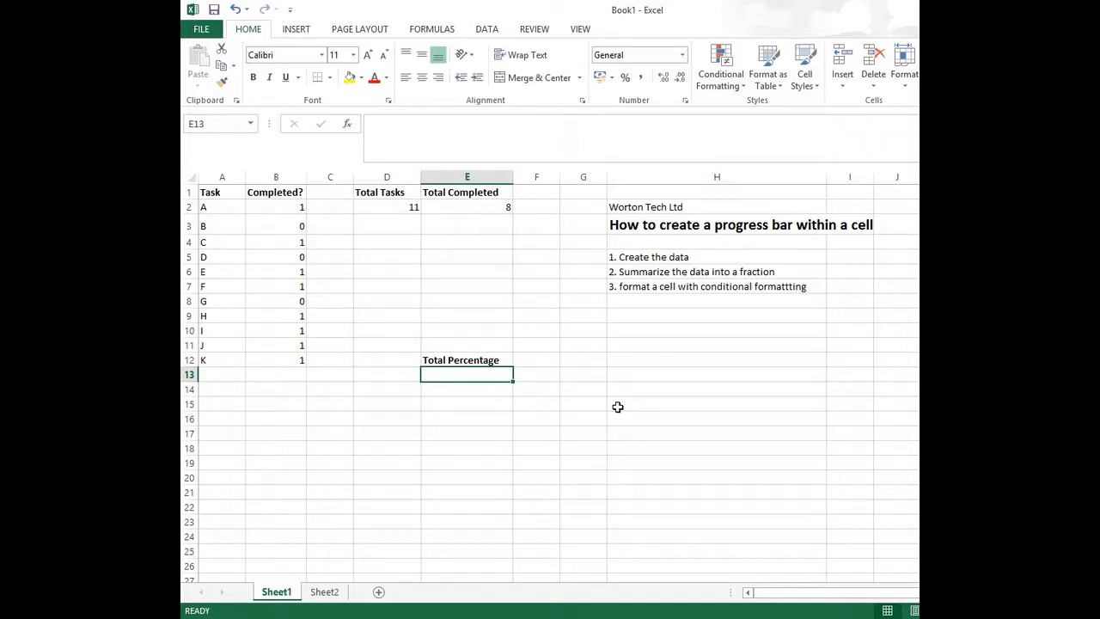
# Step: Enter =100/D2*E2 in E13 to get a percentage of 72.72727273
pyautogui.write('=100')
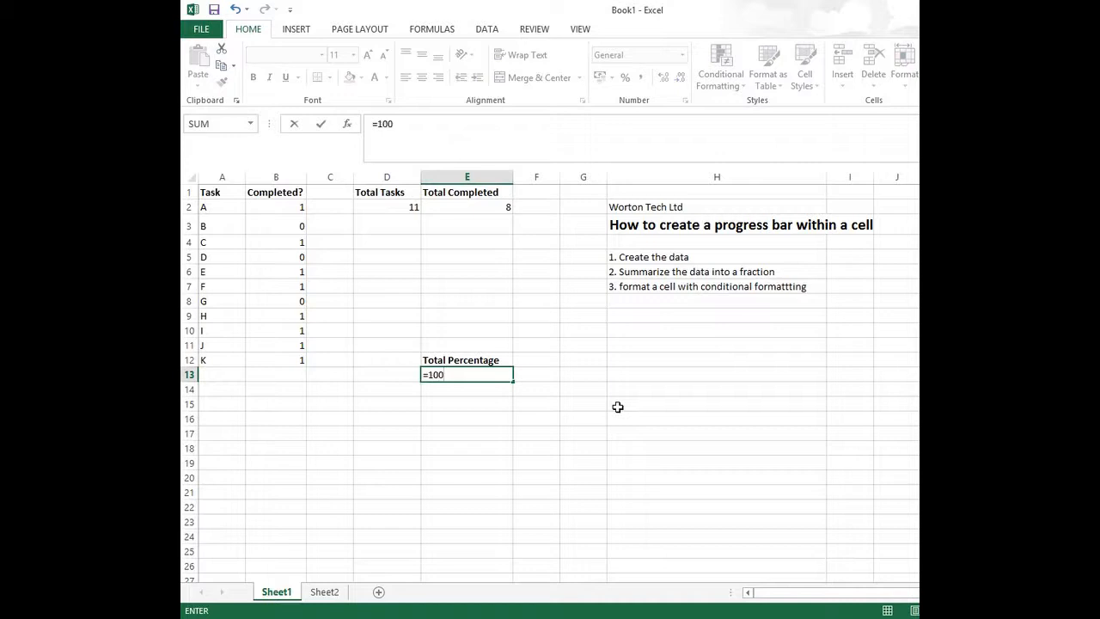
pyautogui.write('/')
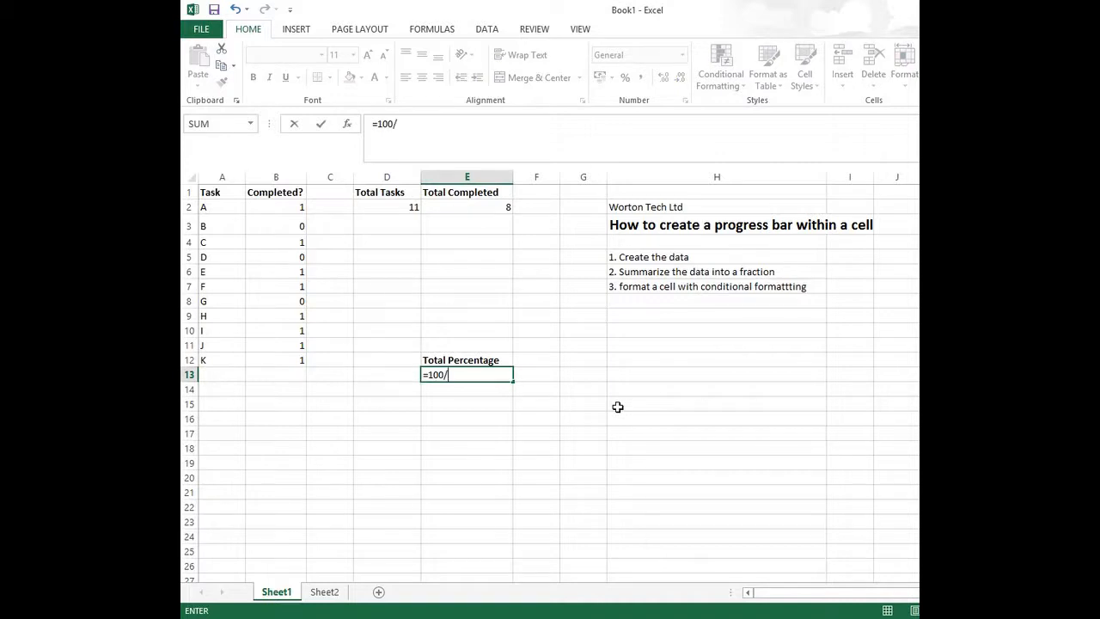
pyautogui.moveTo(386, 206)
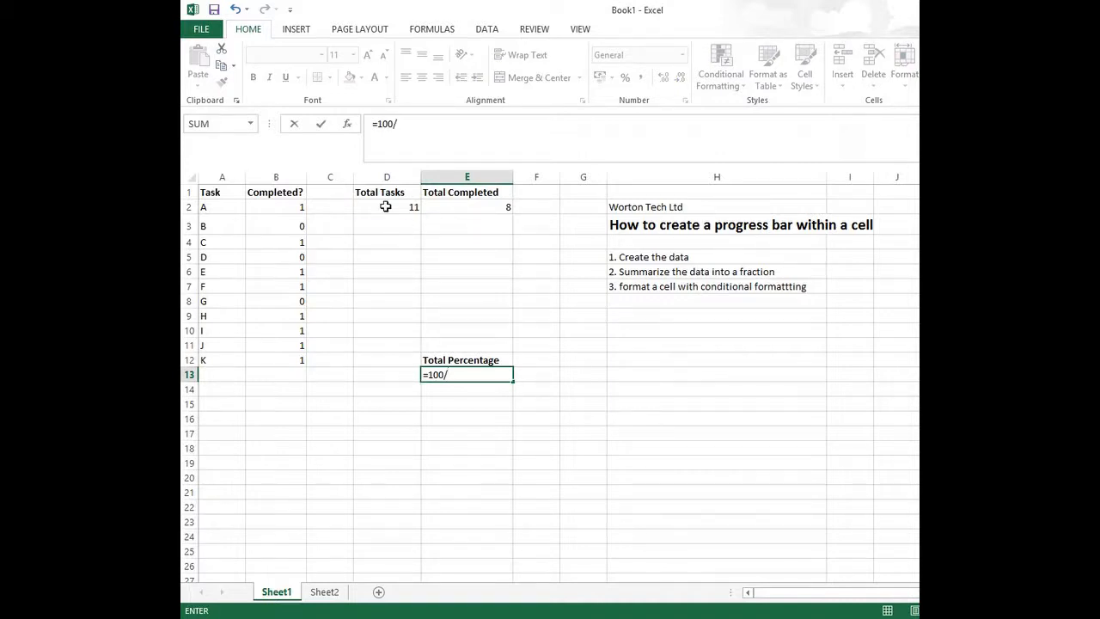
pyautogui.click(385, 206)
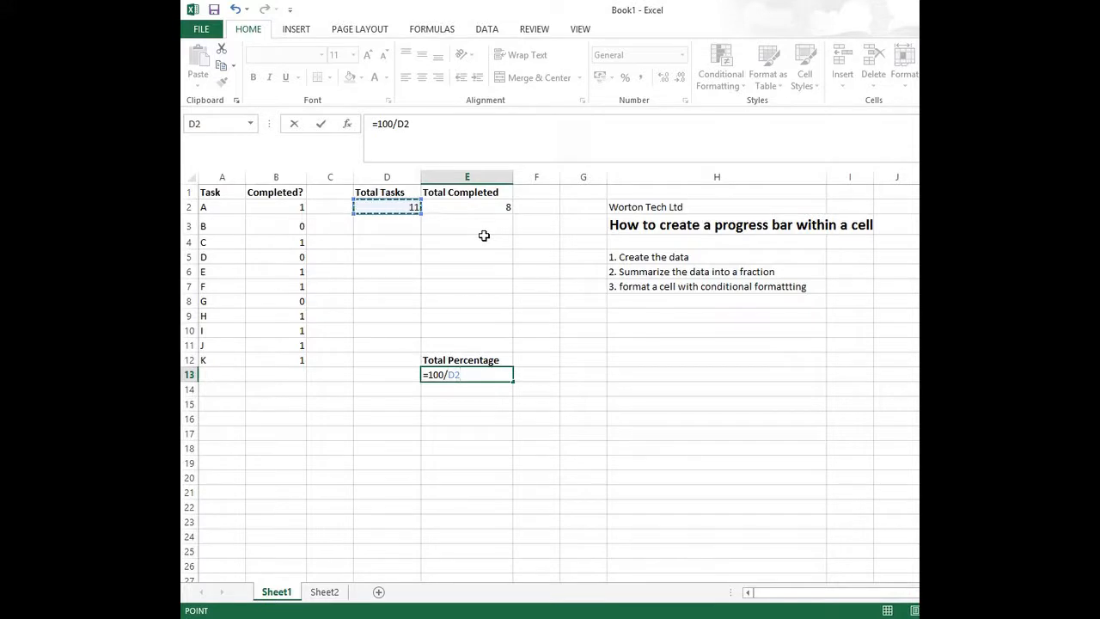
pyautogui.click(466, 206)
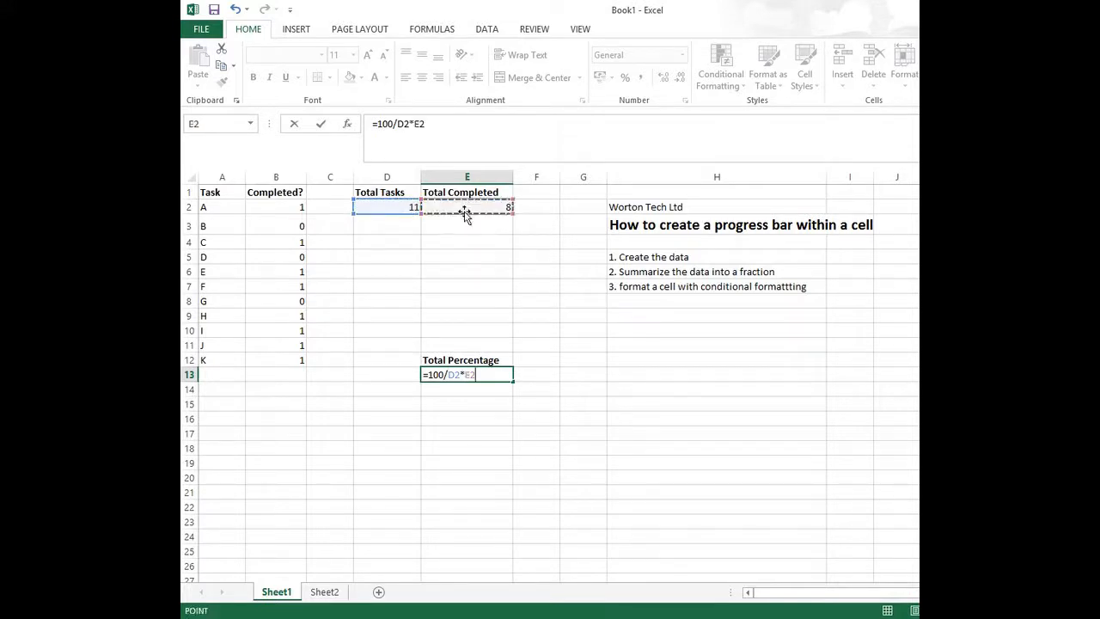
pyautogui.press('Return')
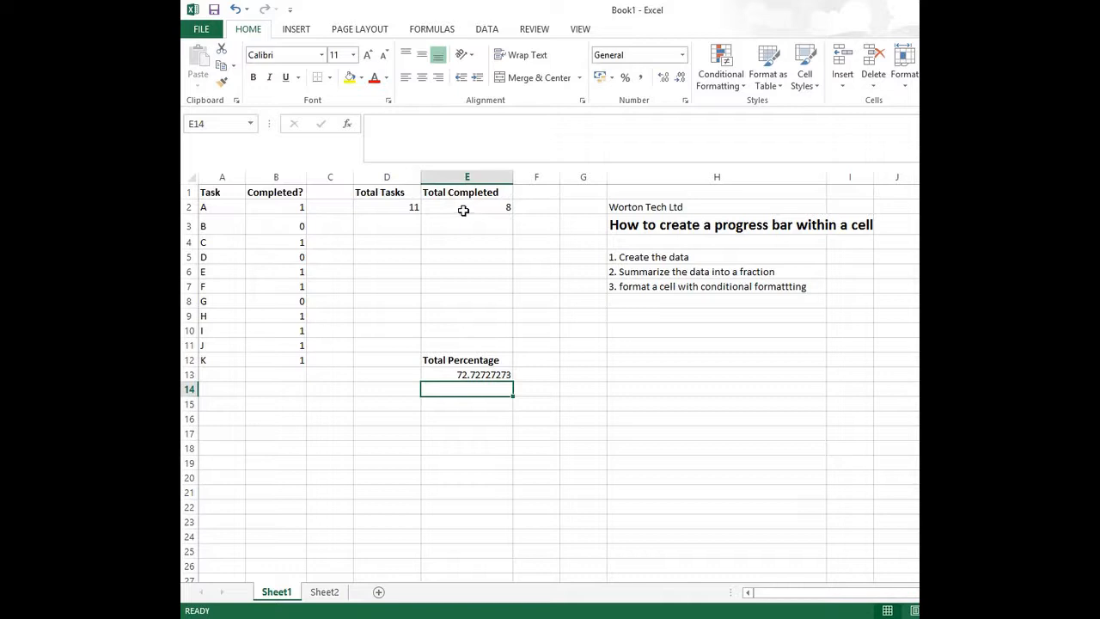
# Step: Apply a Blue Gradient Fill data bar to the E13 percentage cell
pyautogui.click(466, 374)
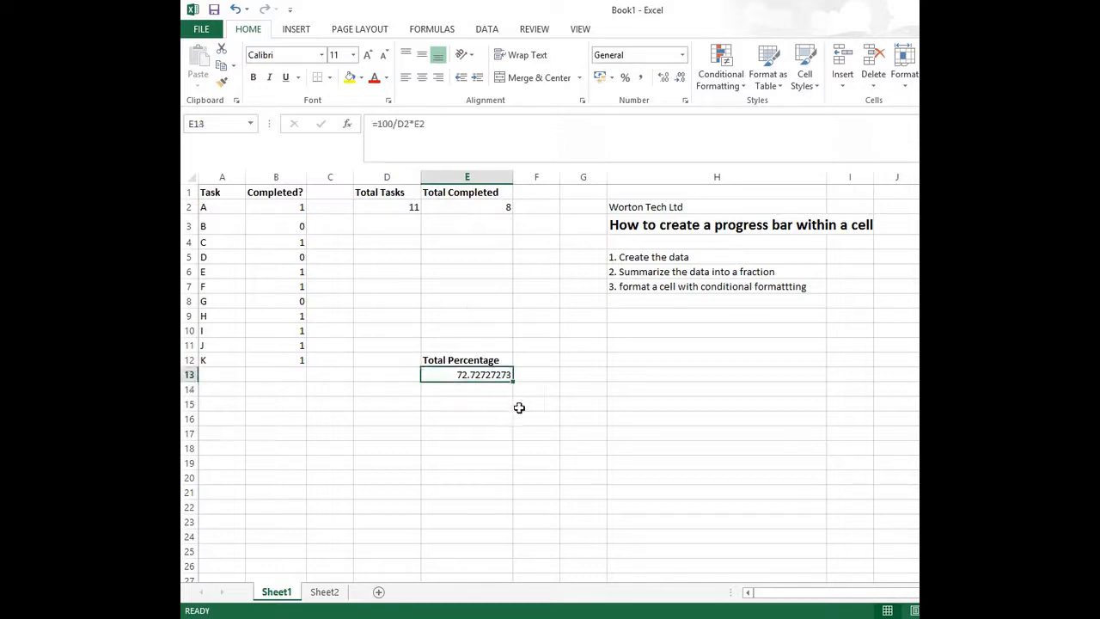
pyautogui.moveTo(737, 109)
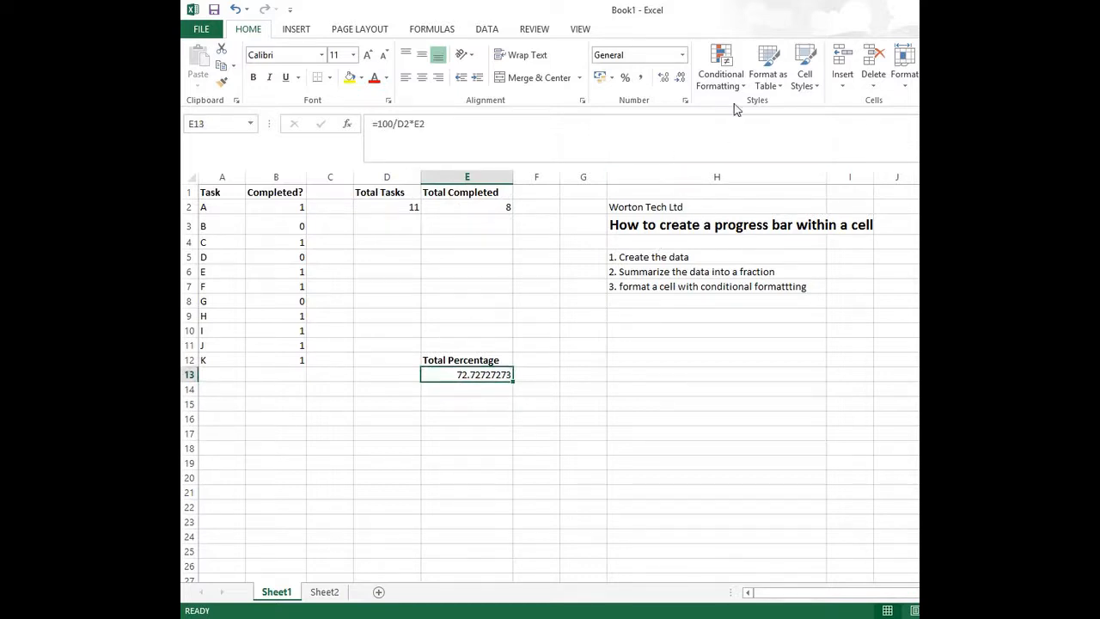
pyautogui.click(720, 67)
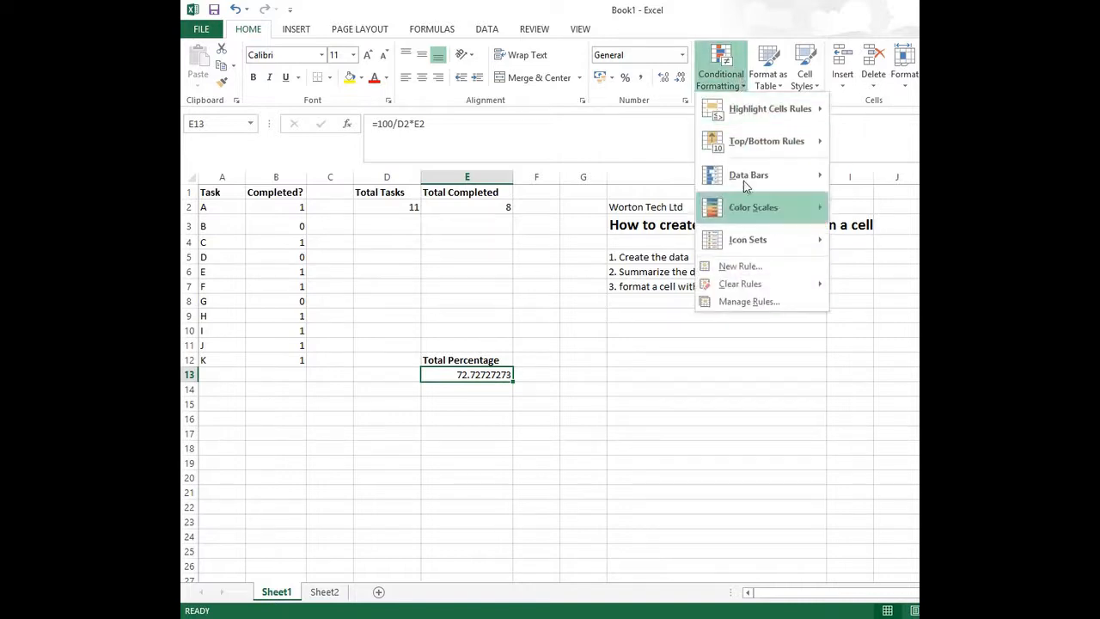
pyautogui.click(748, 175)
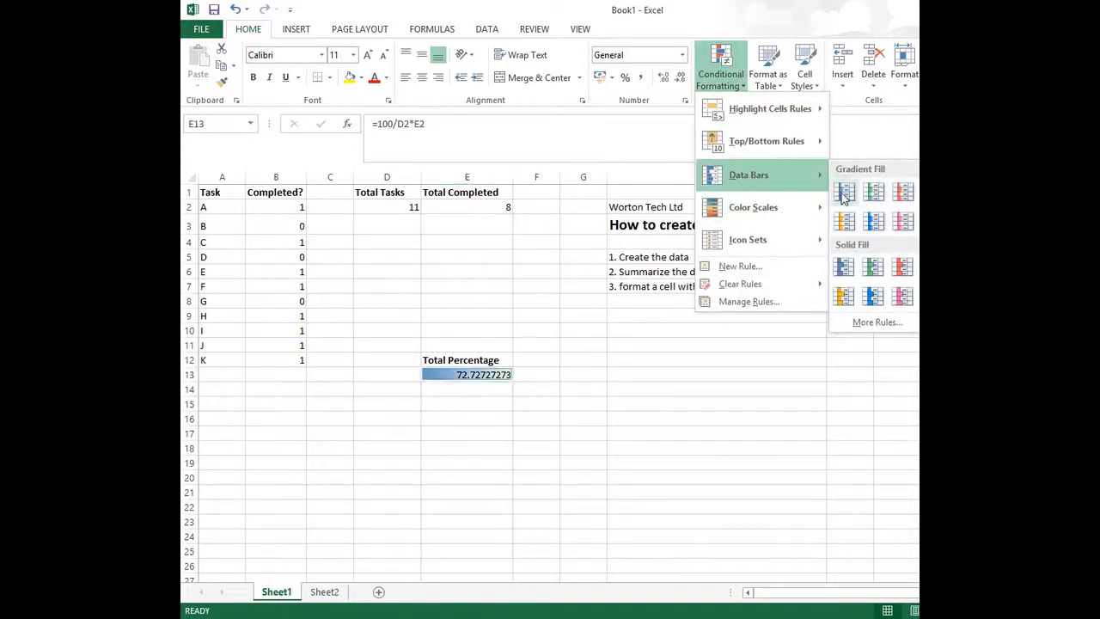
pyautogui.moveTo(845, 191)
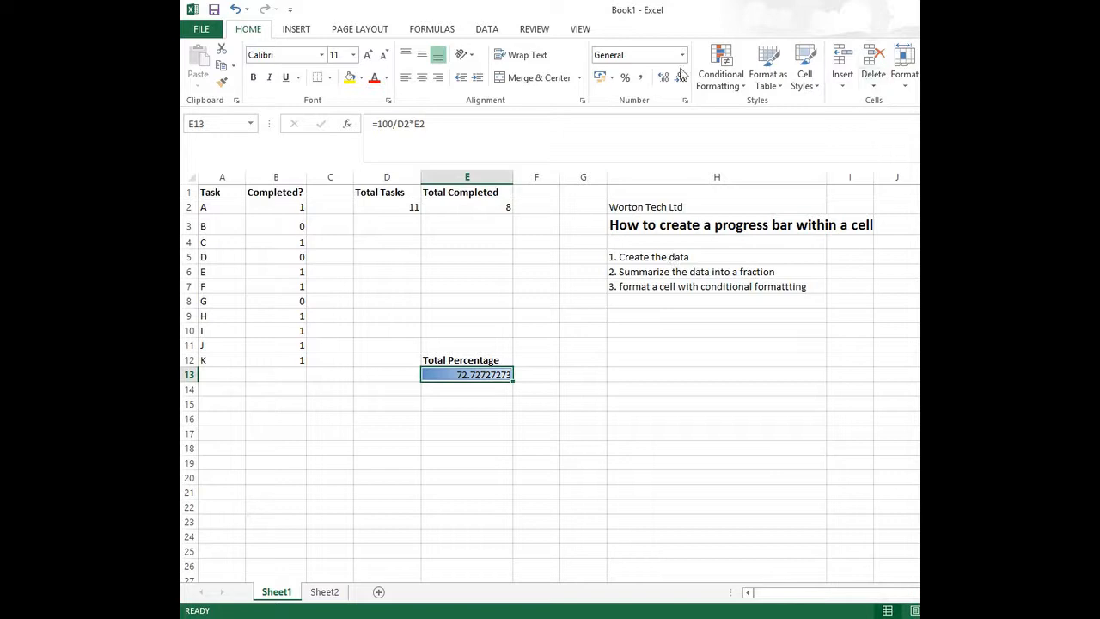
# Step: Edit the E13 data bar rule: minimum type Number 0, maximum type Number 100
pyautogui.click(720, 69)
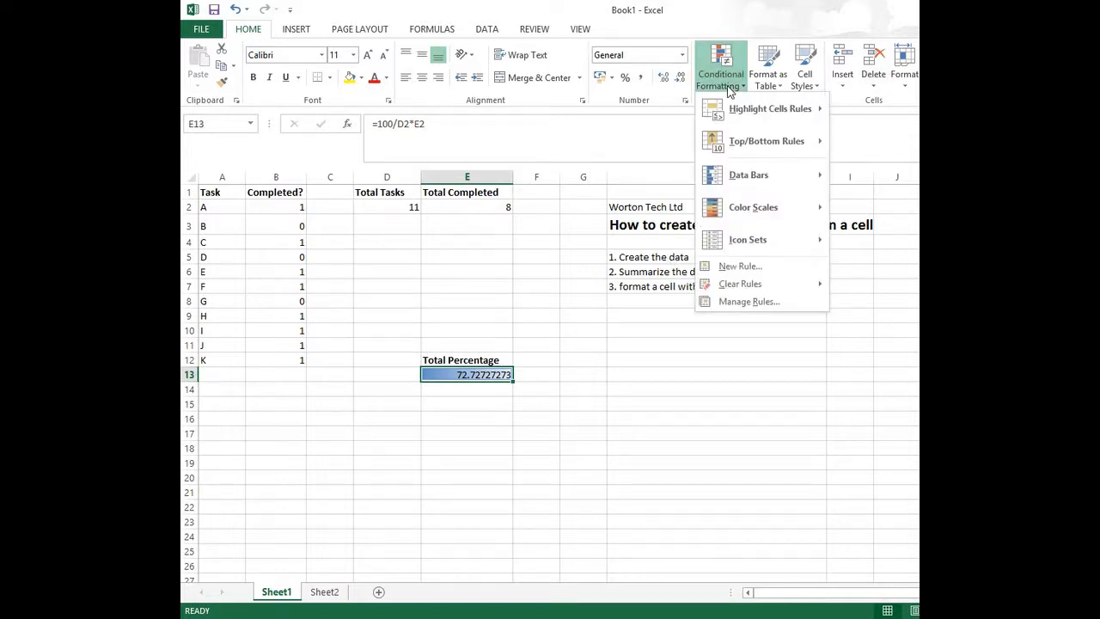
pyautogui.click(748, 300)
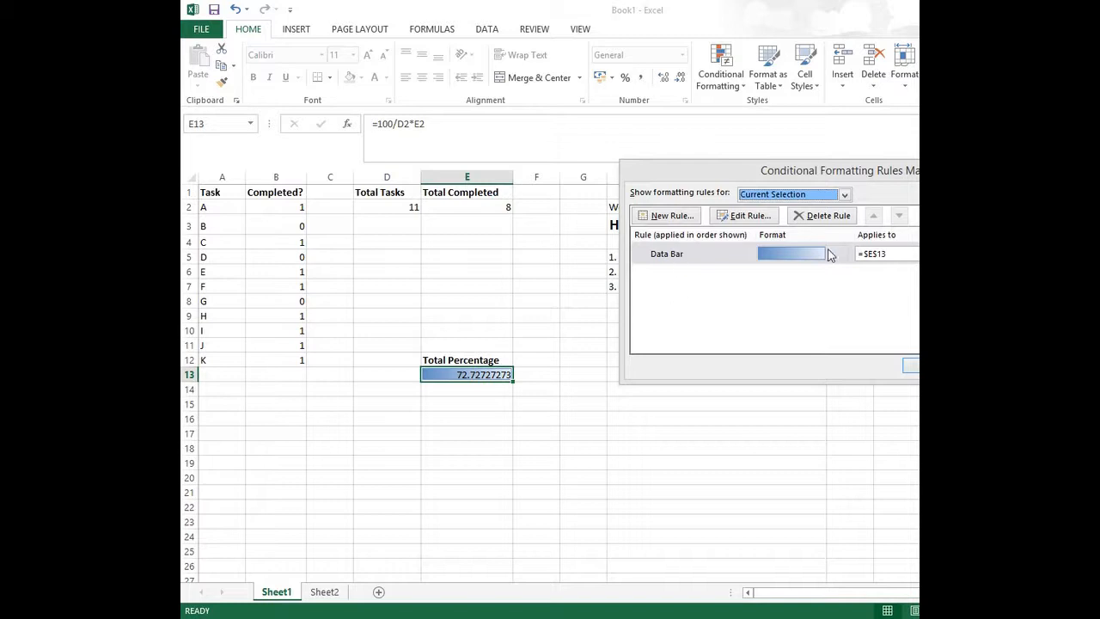
pyautogui.click(687, 254)
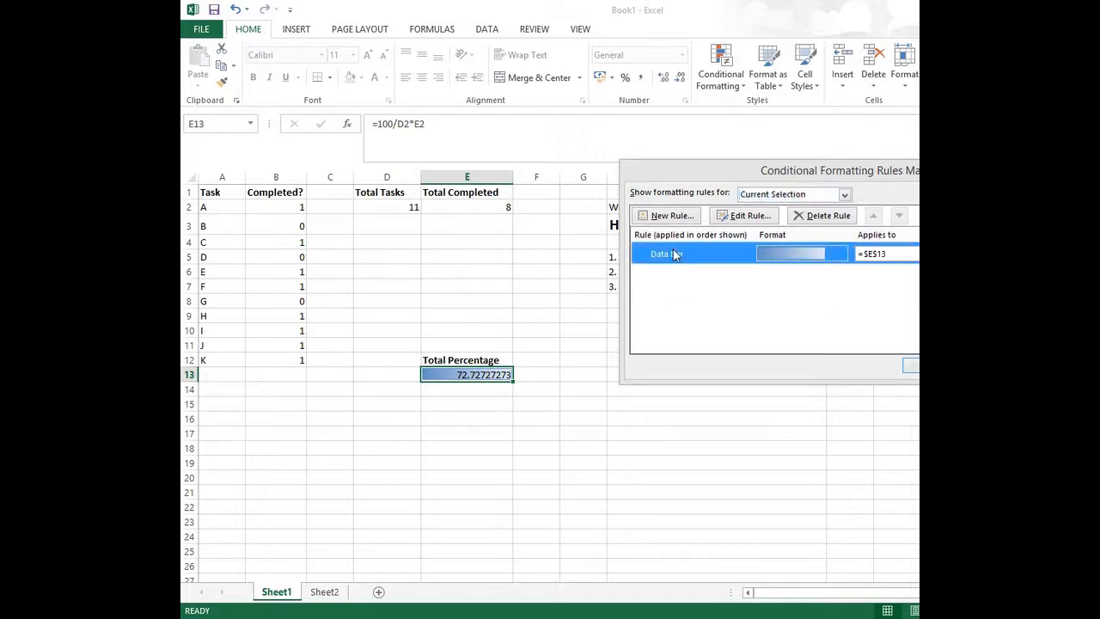
pyautogui.click(744, 215)
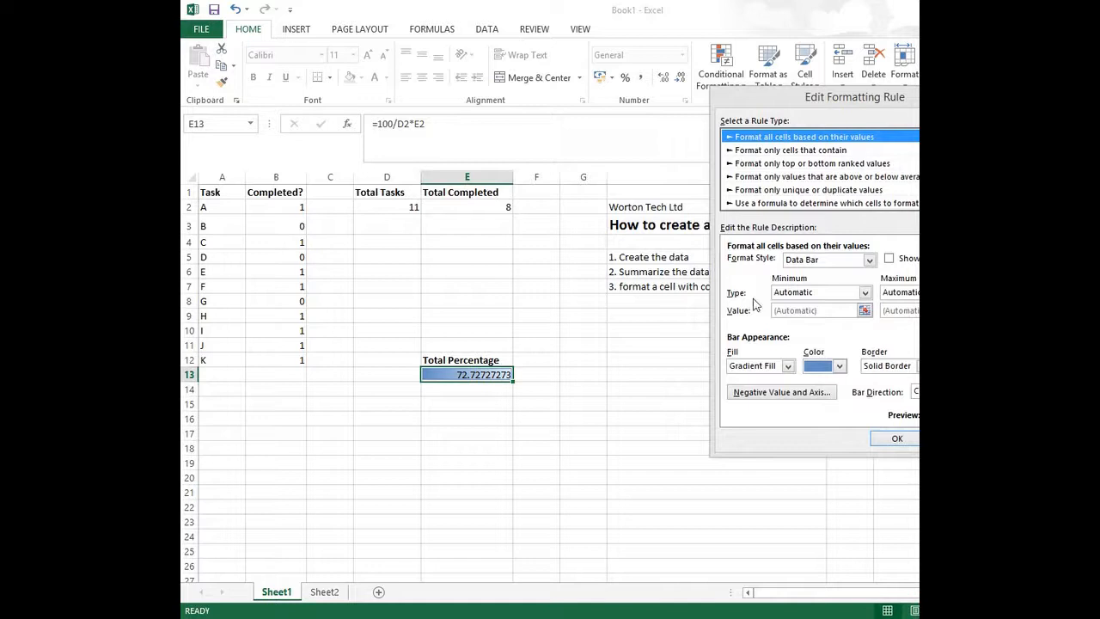
pyautogui.moveTo(902, 337)
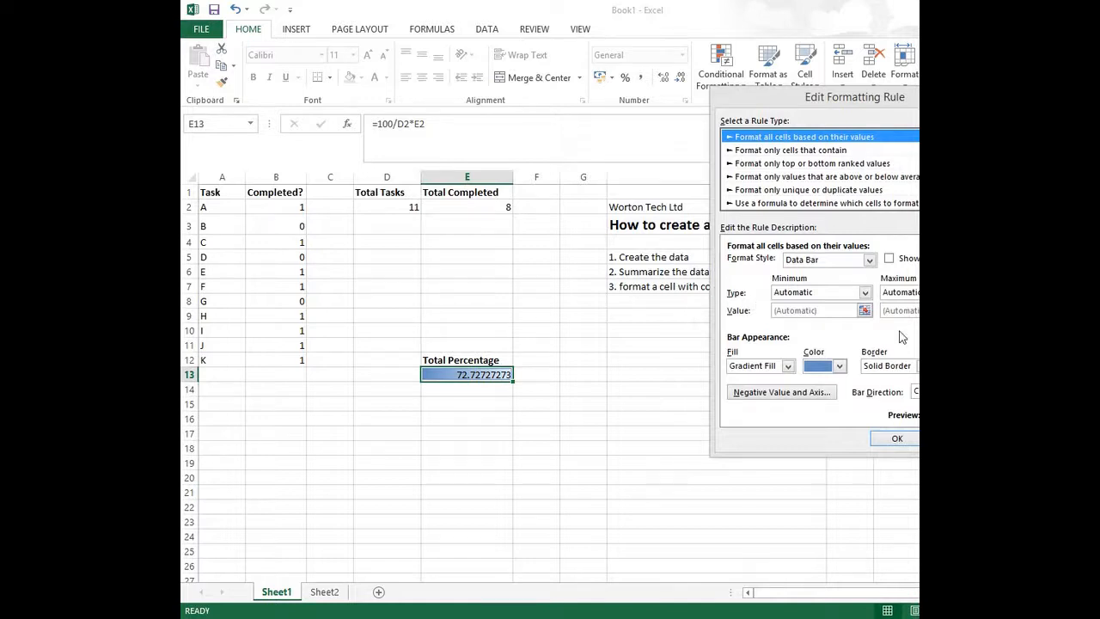
pyautogui.moveTo(870, 336)
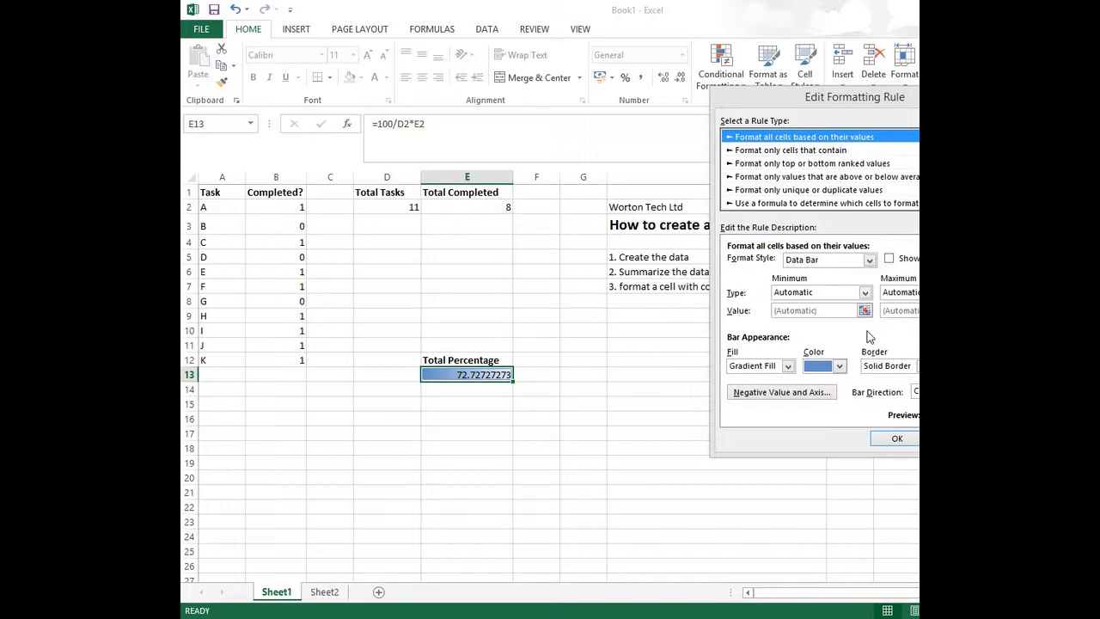
pyautogui.click(864, 293)
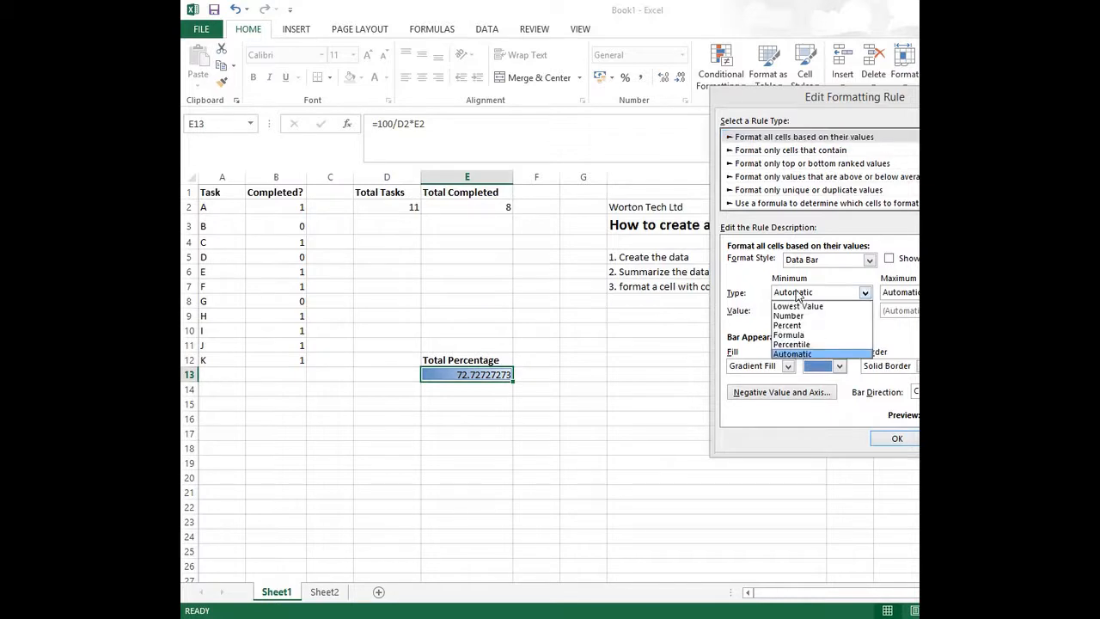
pyautogui.moveTo(788, 315)
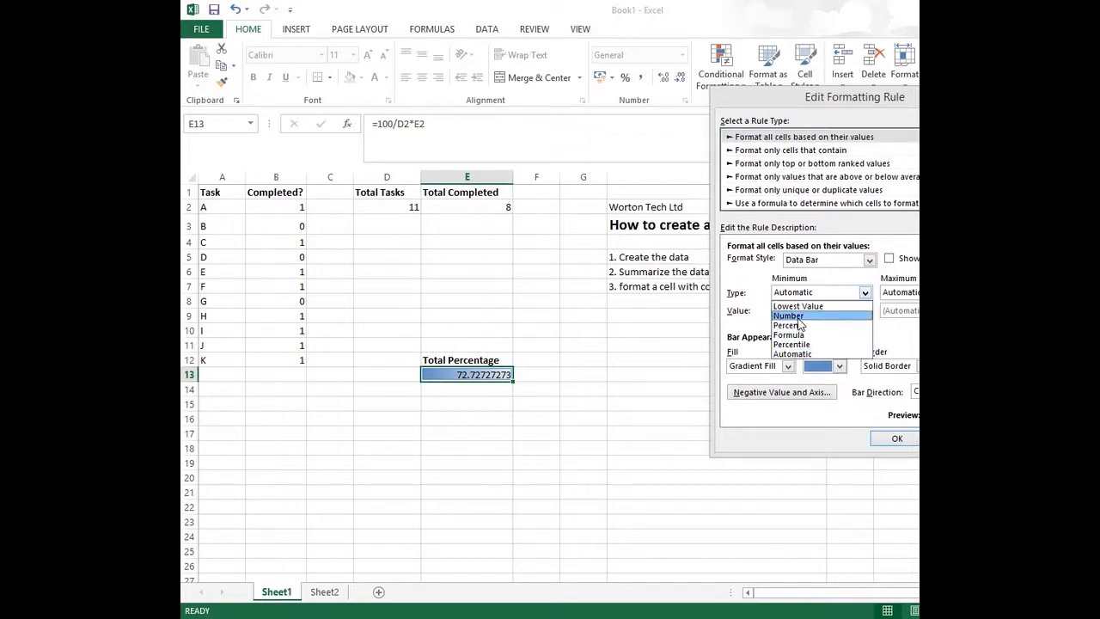
pyautogui.click(788, 315)
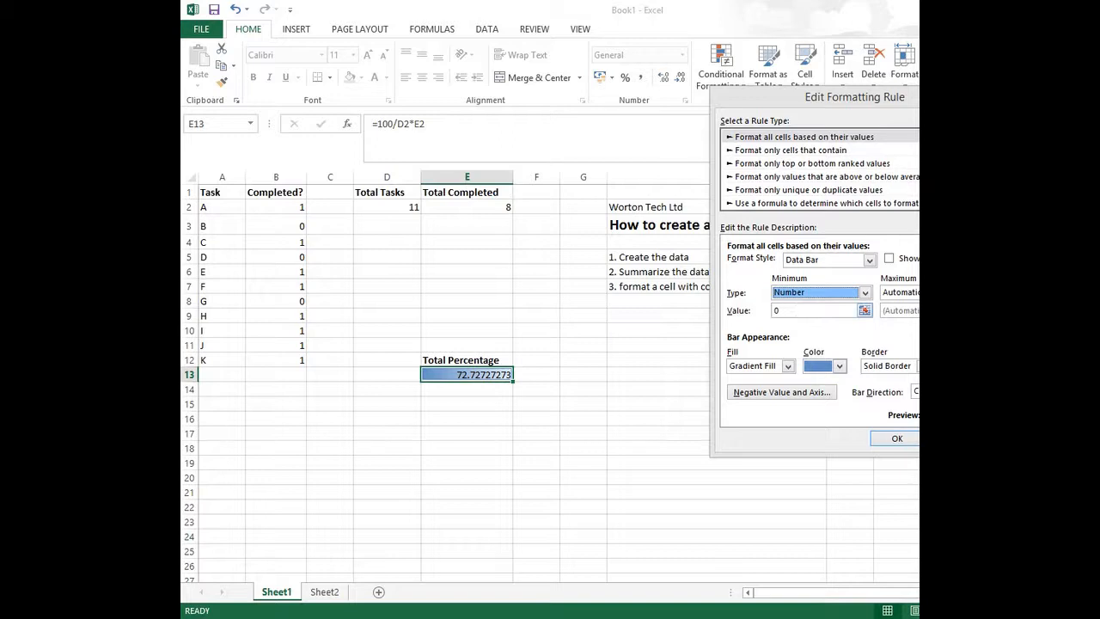
pyautogui.click(900, 291)
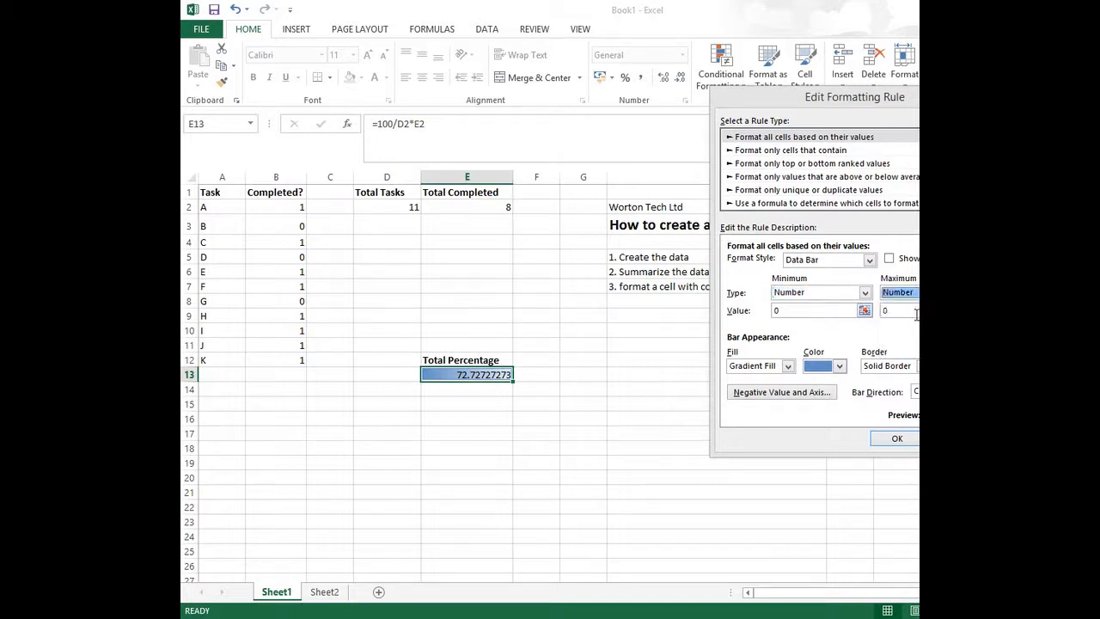
pyautogui.click(885, 310)
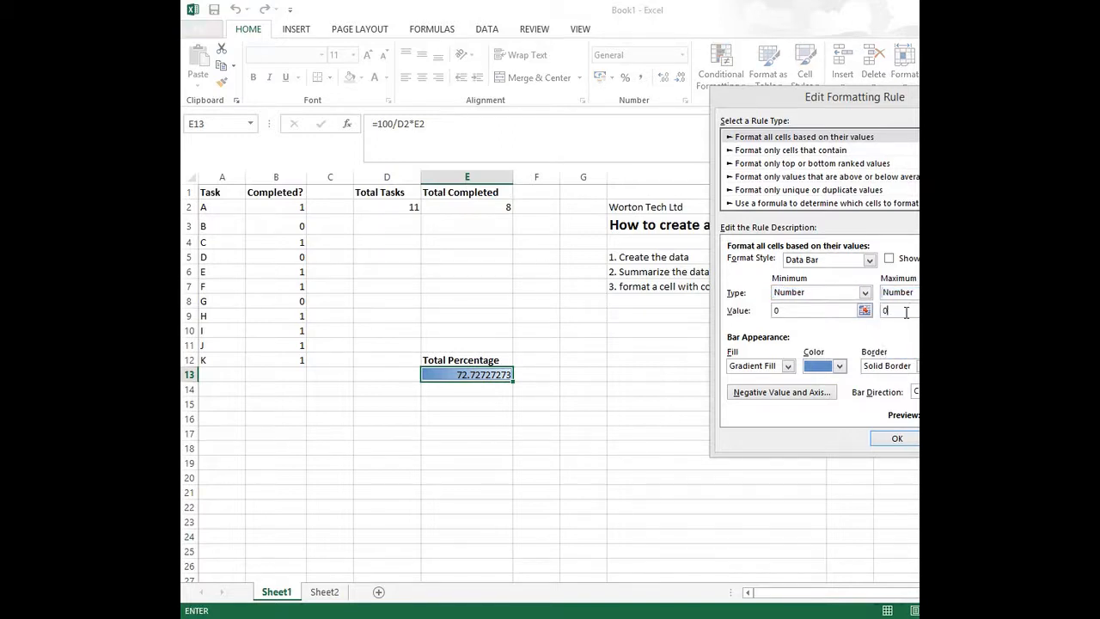
pyautogui.write('100')
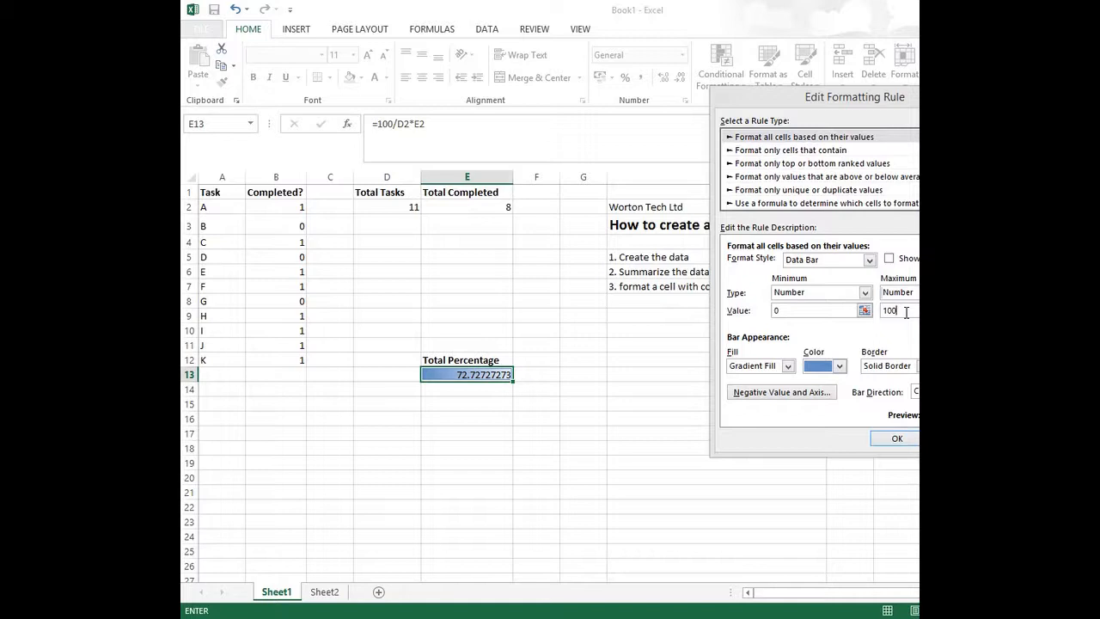
pyautogui.moveTo(893, 473)
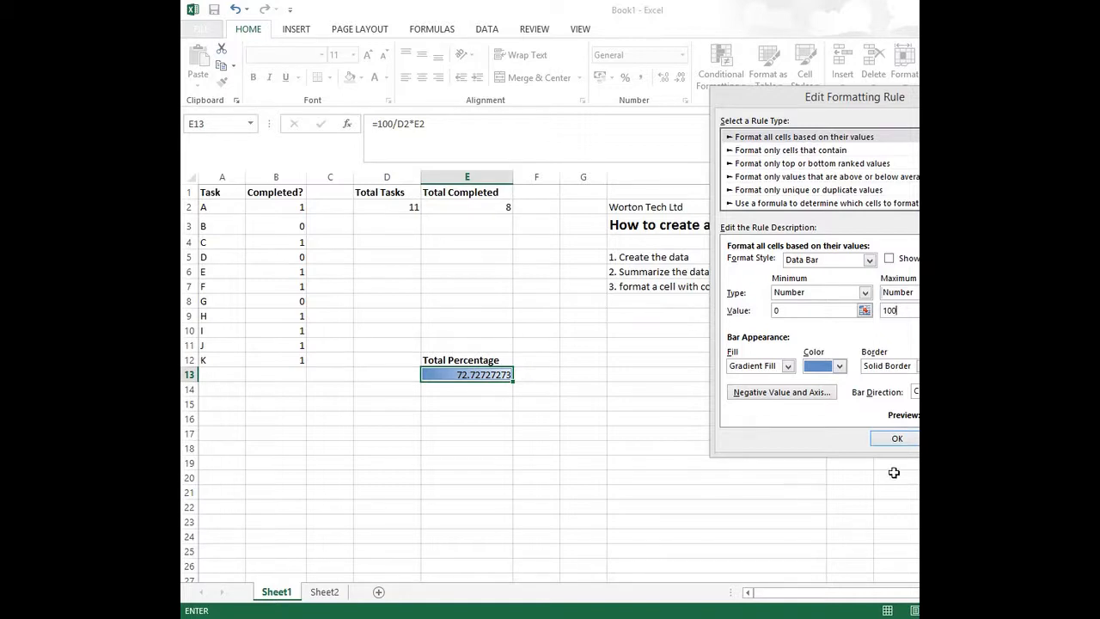
pyautogui.click(896, 439)
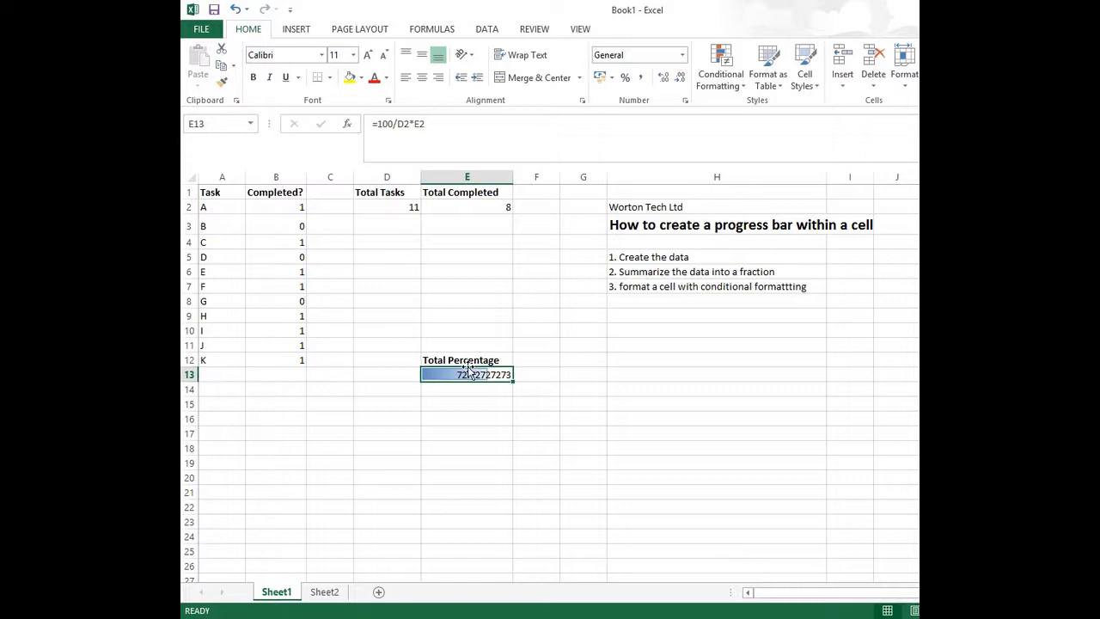
# Step: Turn on Show Bar Only in the E13 data bar rule to hide 72.72727273
pyautogui.click(716, 176)
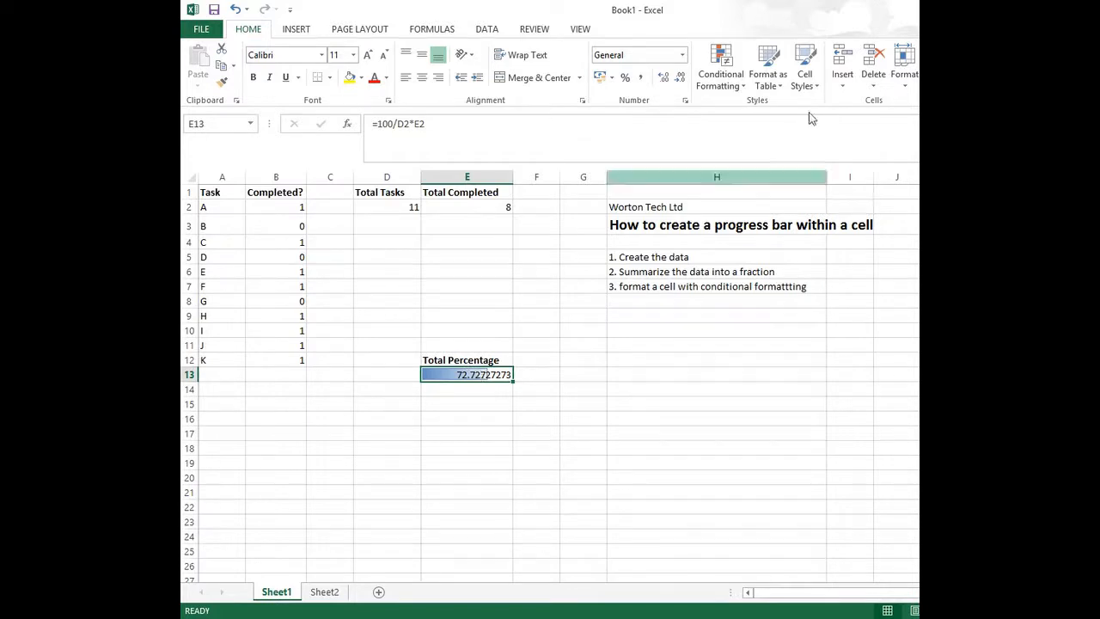
pyautogui.click(720, 64)
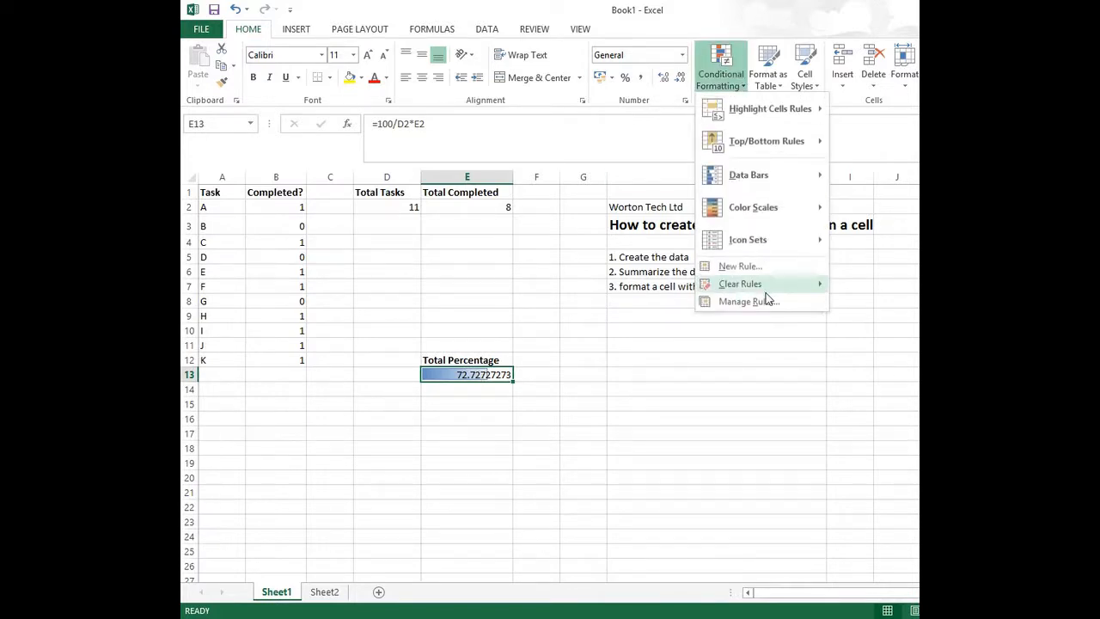
pyautogui.click(747, 300)
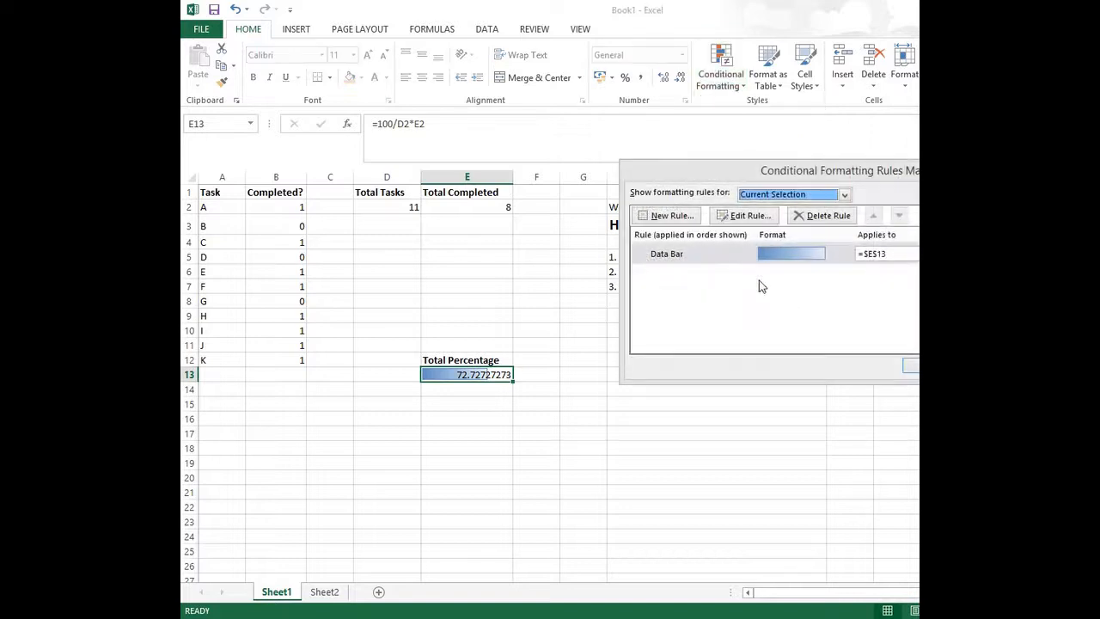
pyautogui.click(747, 215)
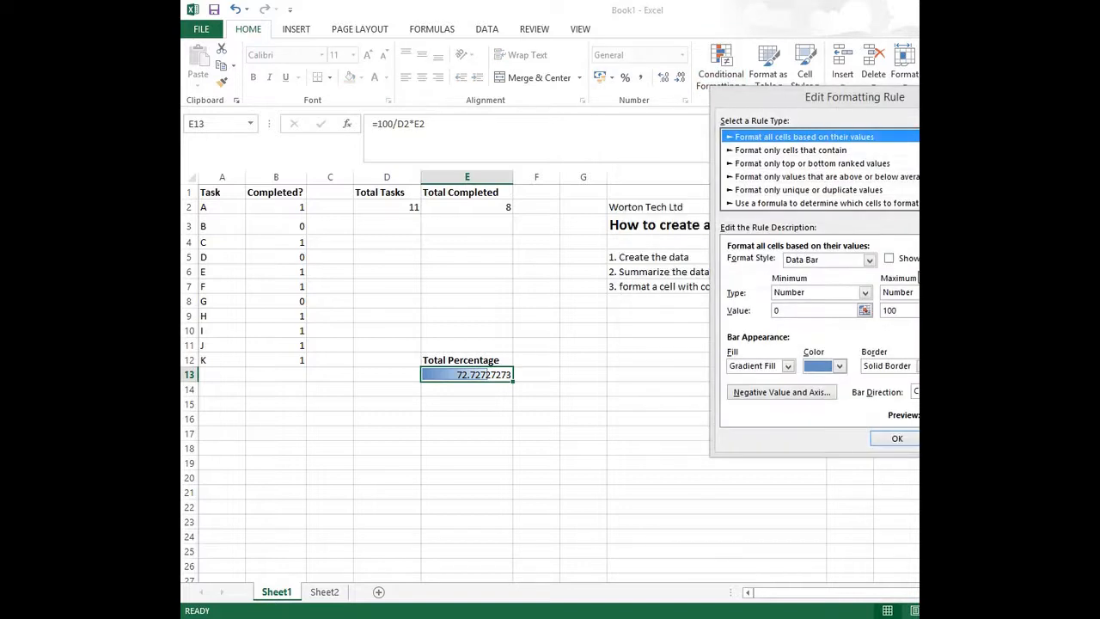
pyautogui.click(889, 257)
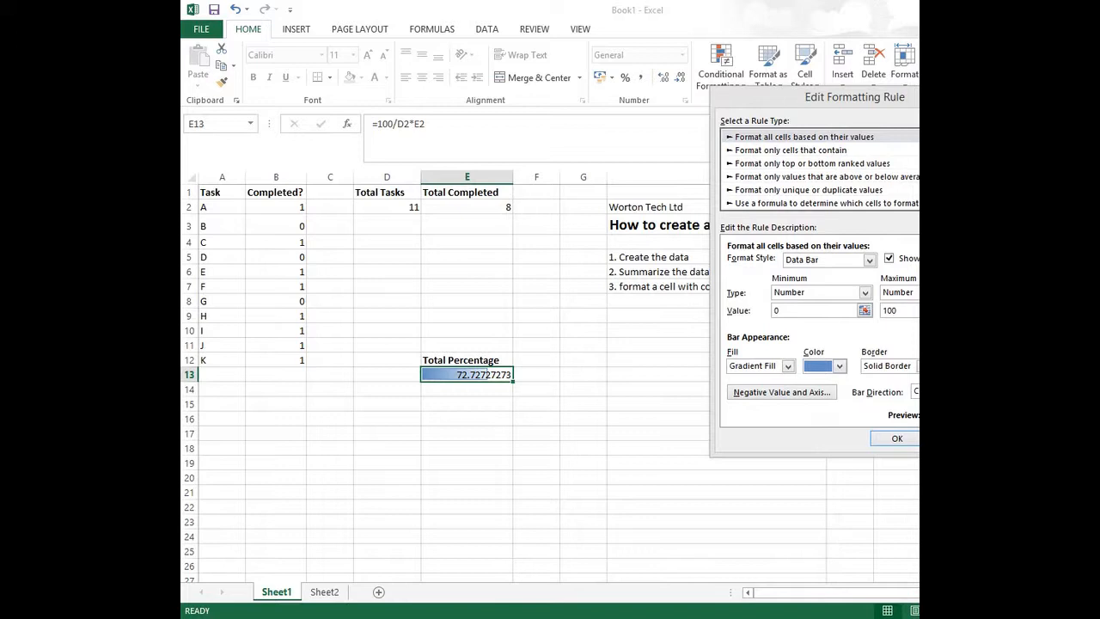
pyautogui.click(896, 438)
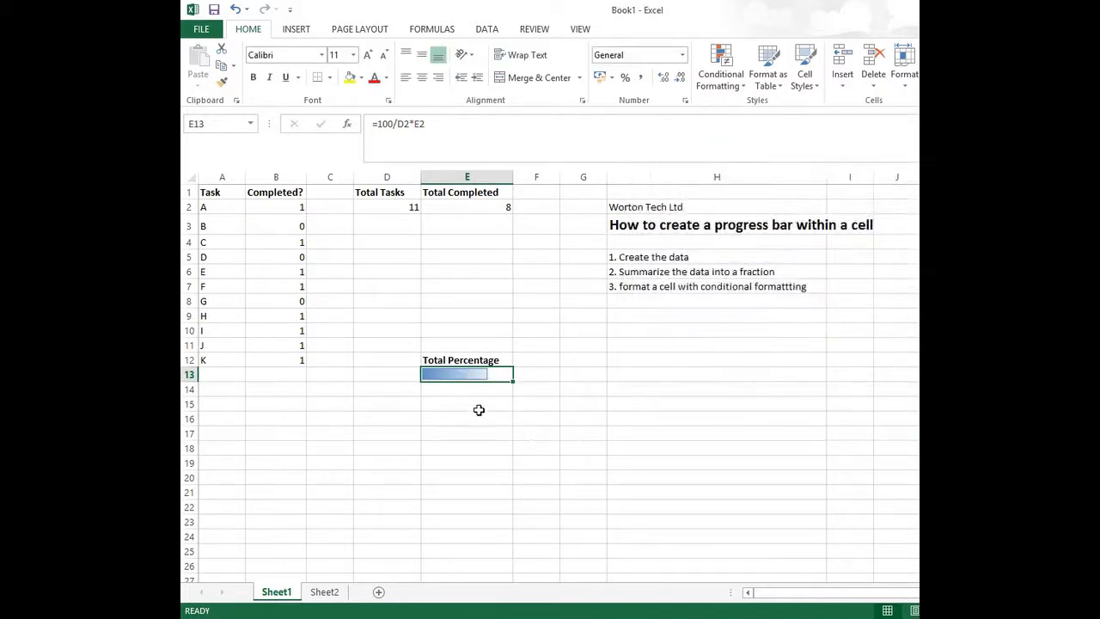
# Step: Fill tasks G–K with 0 to shrink the bar, then fill them with 1
pyautogui.click(276, 226)
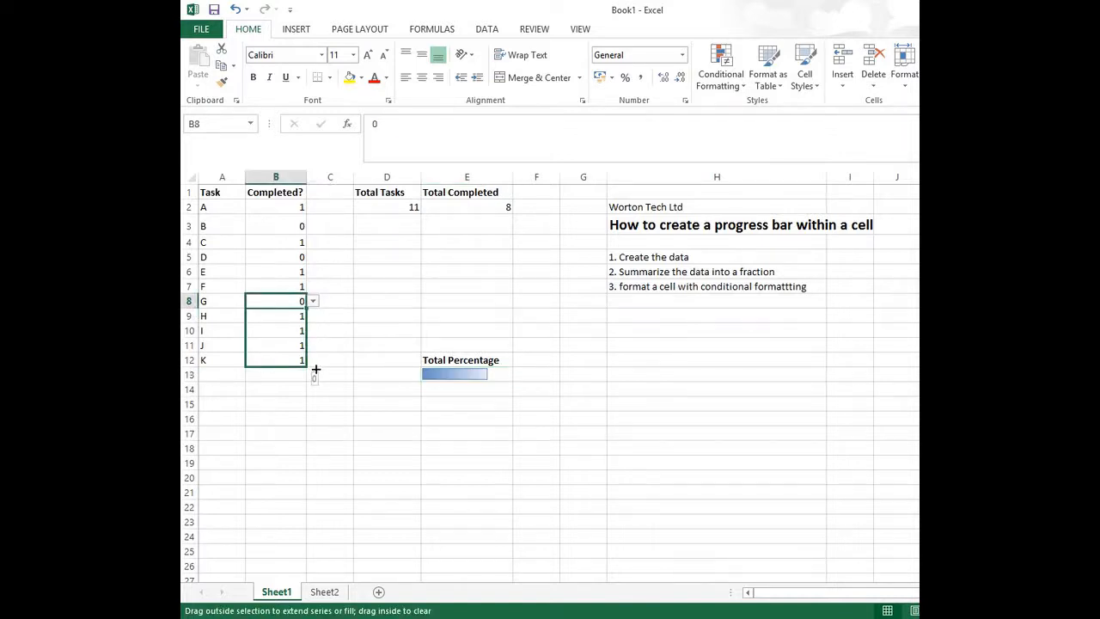
pyautogui.moveTo(275, 301); pyautogui.dragTo(275, 359)
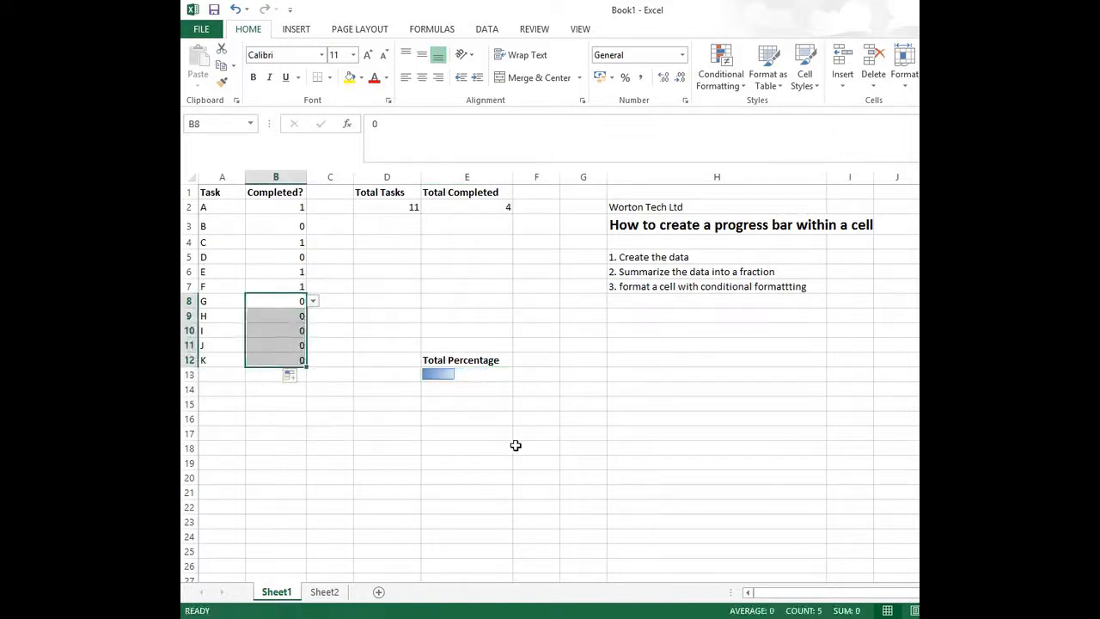
pyautogui.click(466, 447)
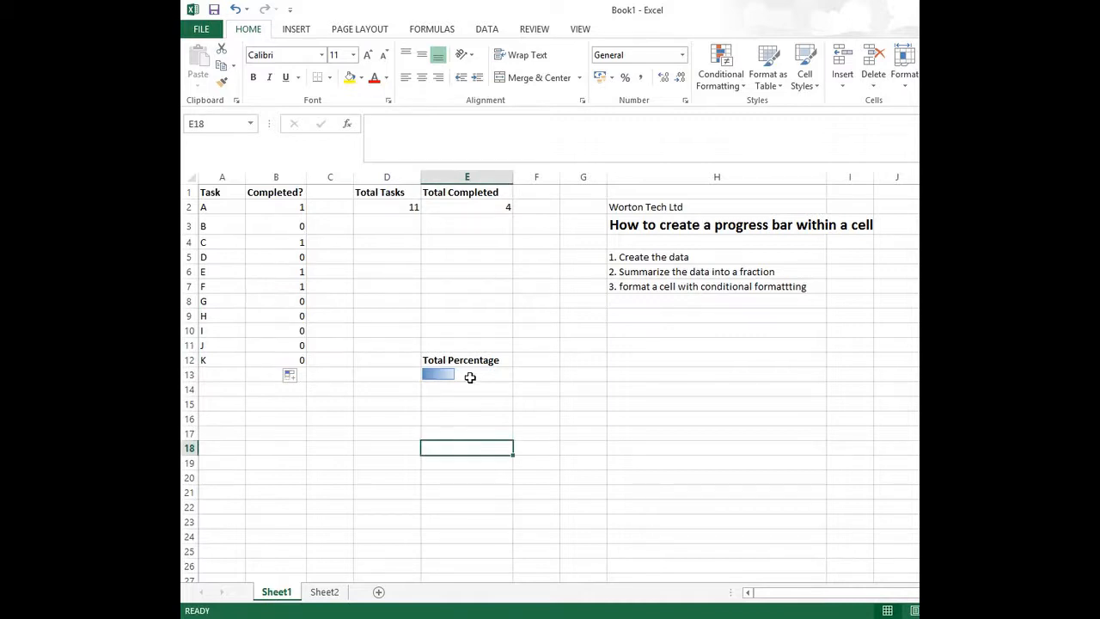
pyautogui.moveTo(481, 372)
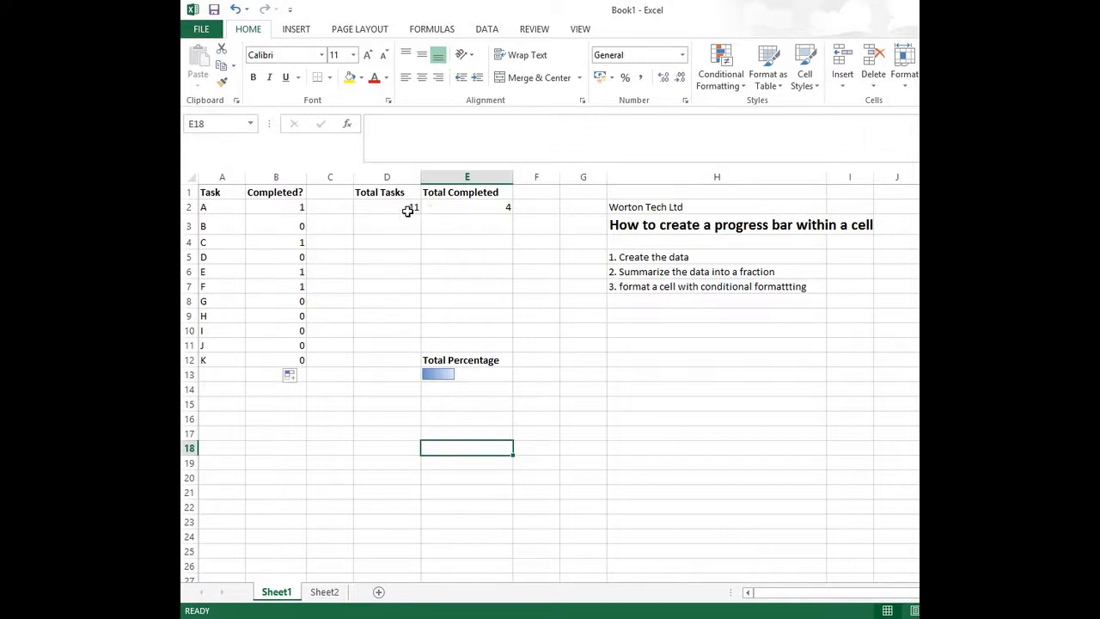
pyautogui.click(274, 285)
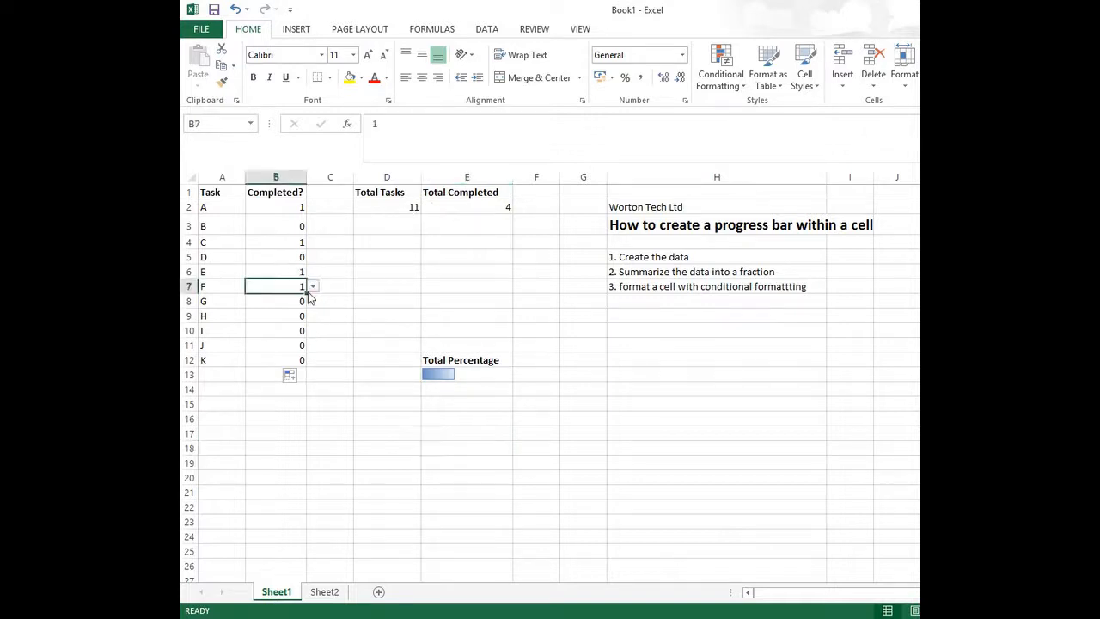
pyautogui.moveTo(275, 285); pyautogui.dragTo(275, 359)
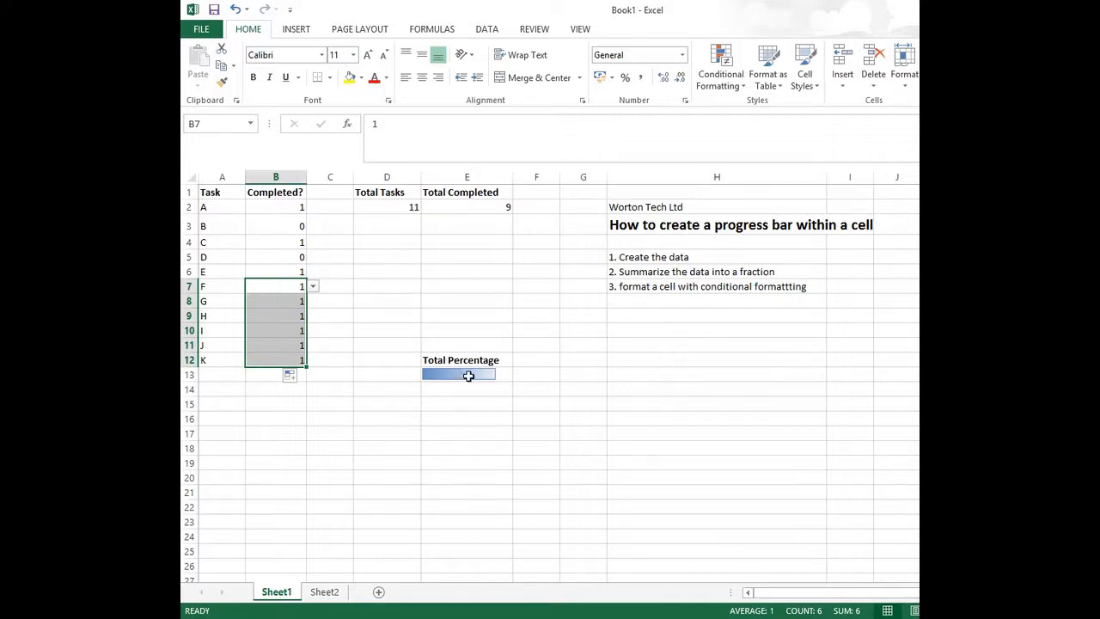
pyautogui.moveTo(468, 416)
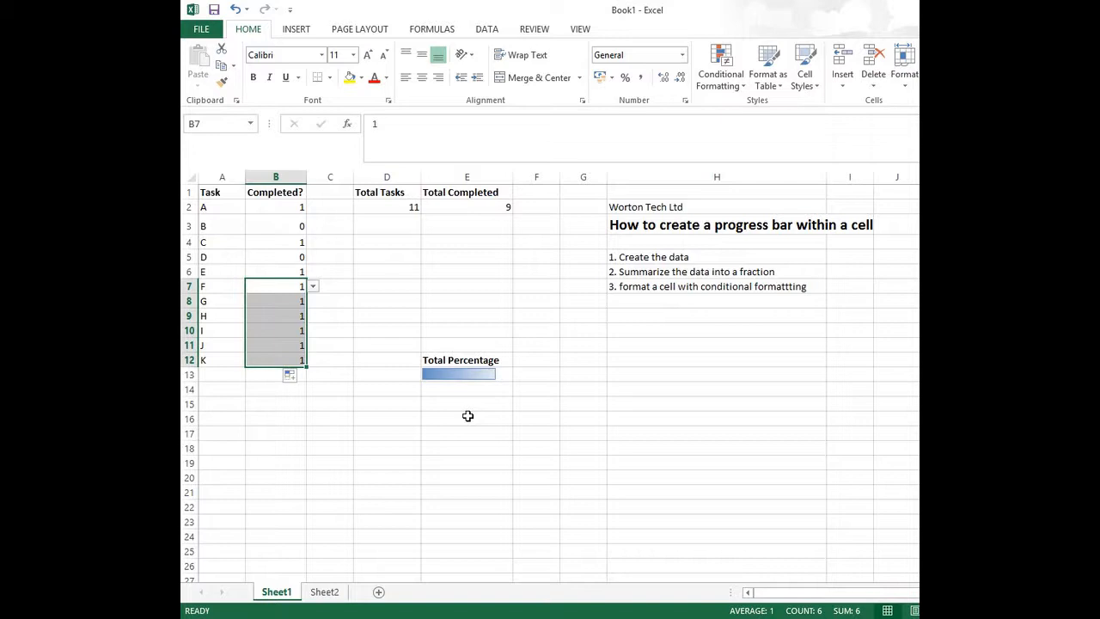